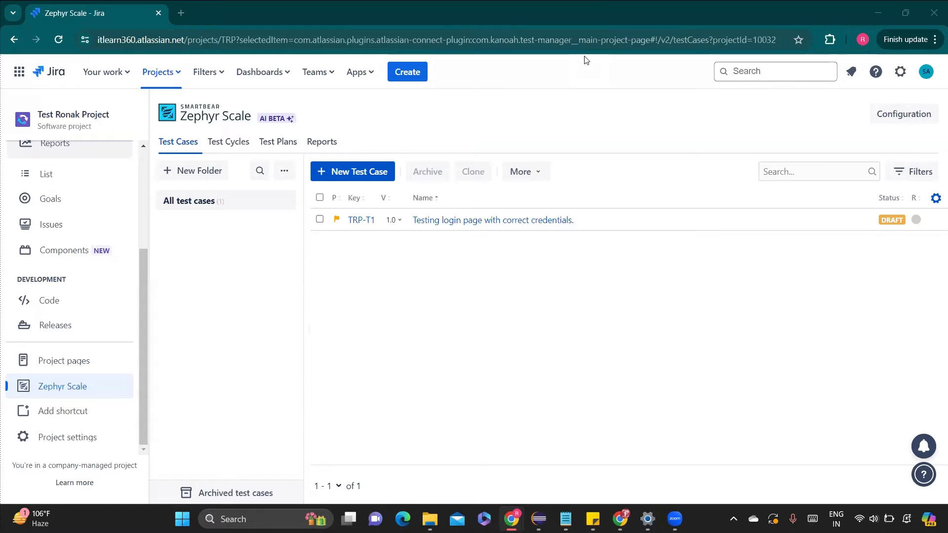
mouse_move(64, 360)
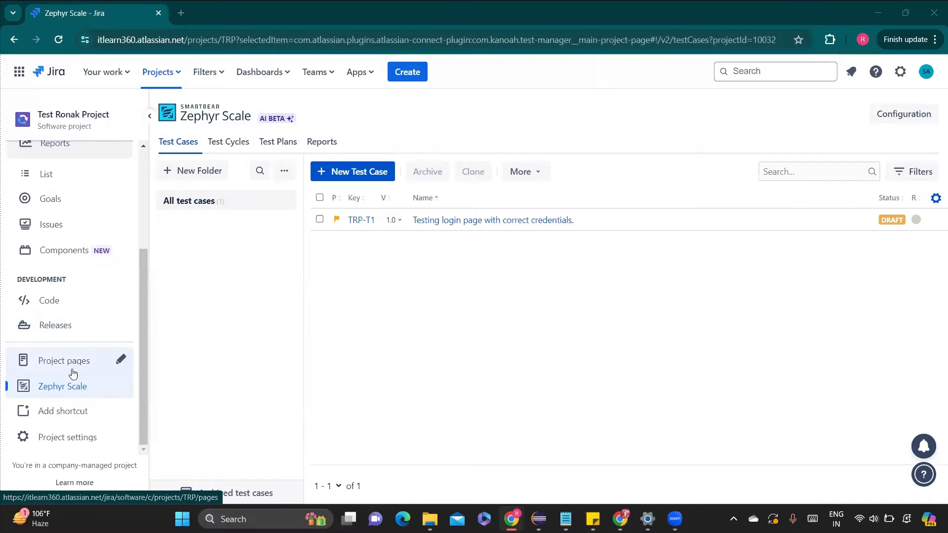
mouse_move(72, 391)
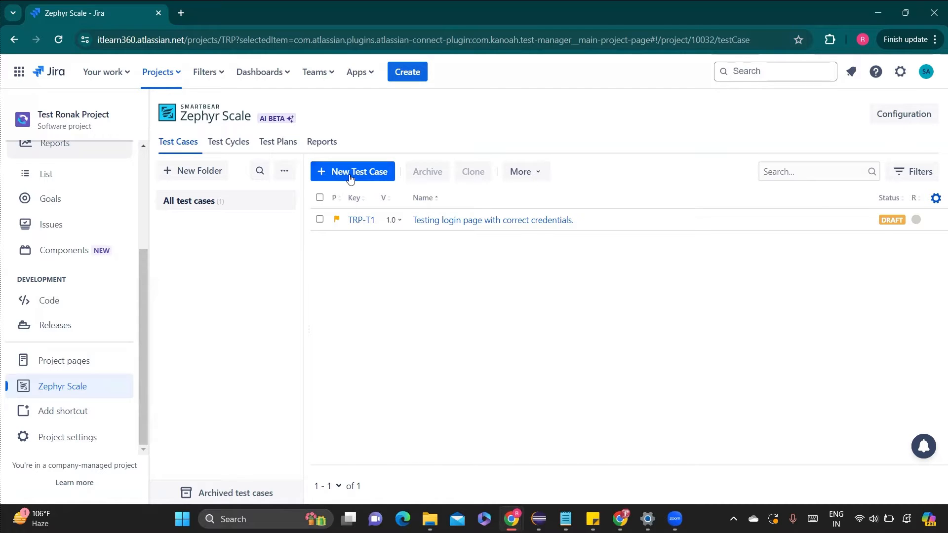
Step: Open a blank Create Test Case form in Test Ronak Project
click(352, 171)
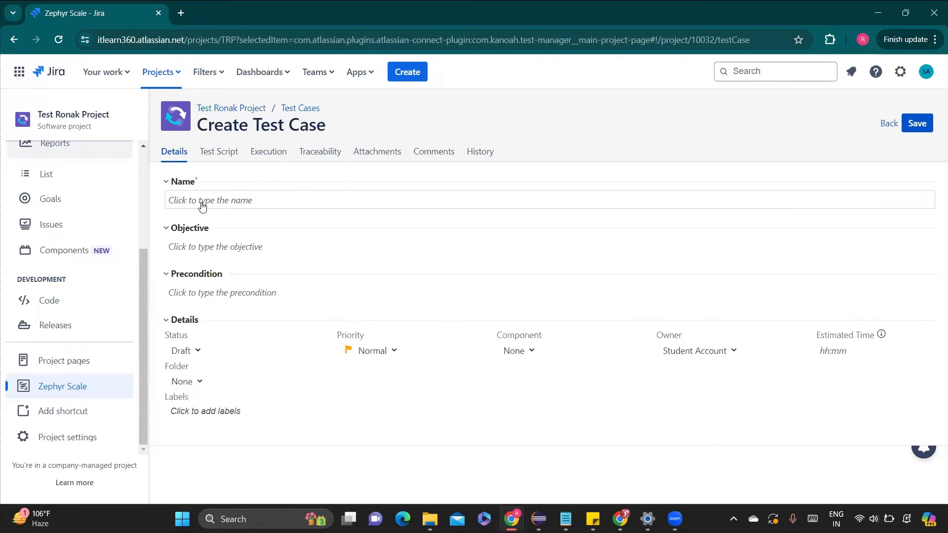
mouse_move(184, 350)
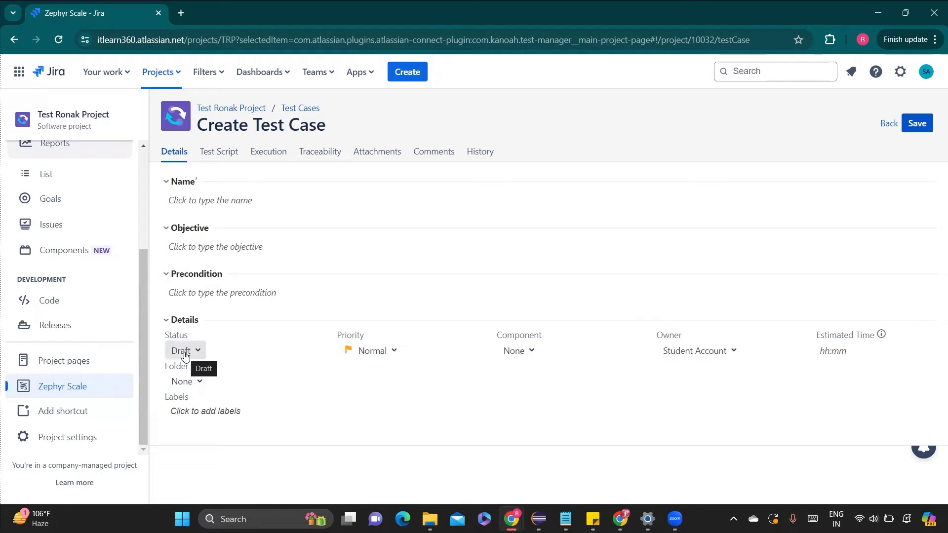
mouse_move(369, 351)
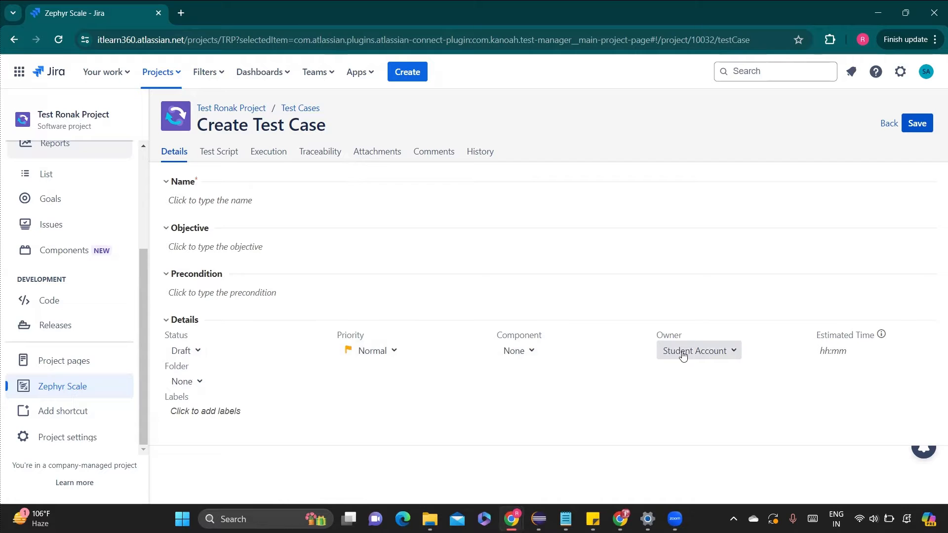
mouse_move(708, 371)
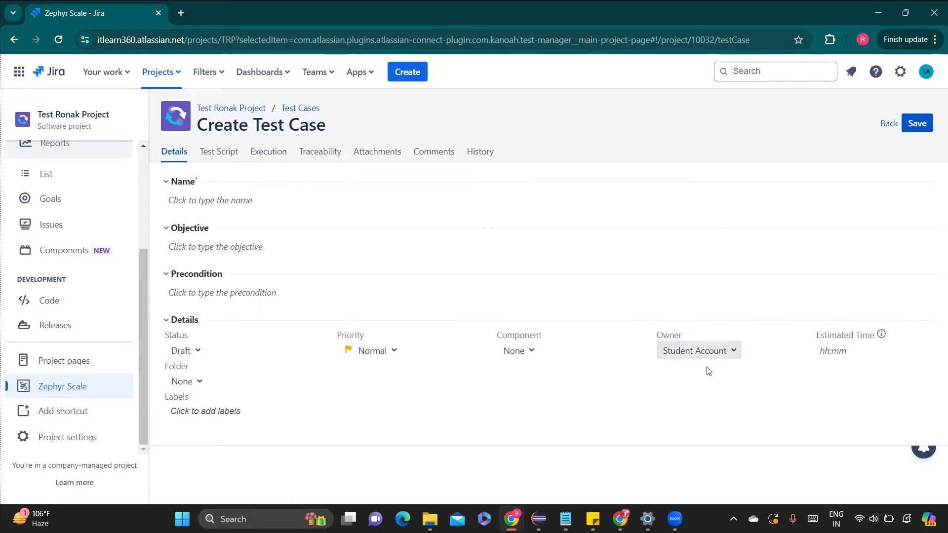
mouse_move(703, 375)
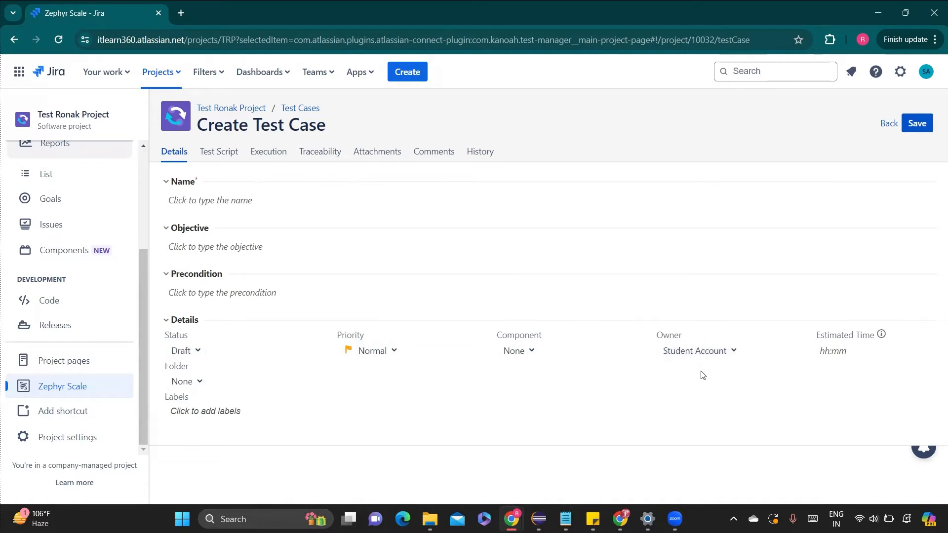
mouse_move(822, 340)
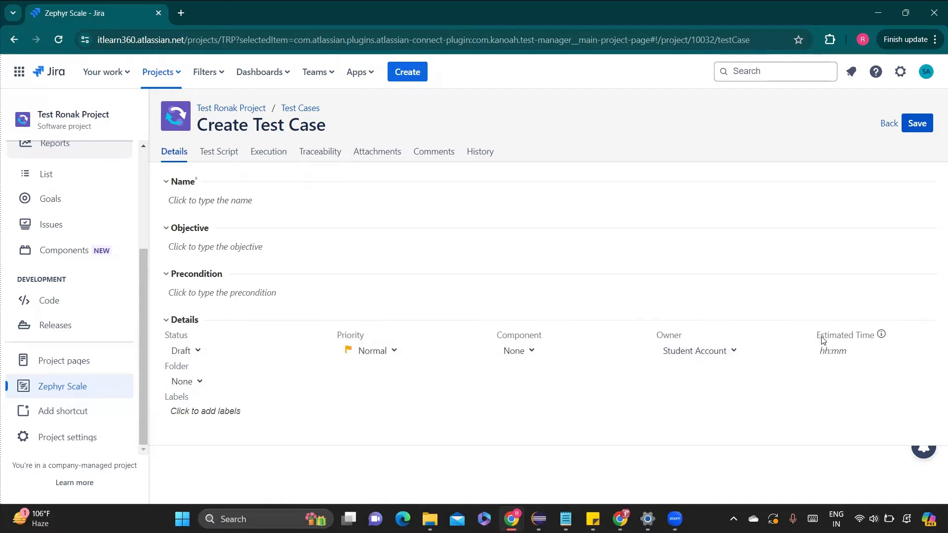
mouse_move(856, 332)
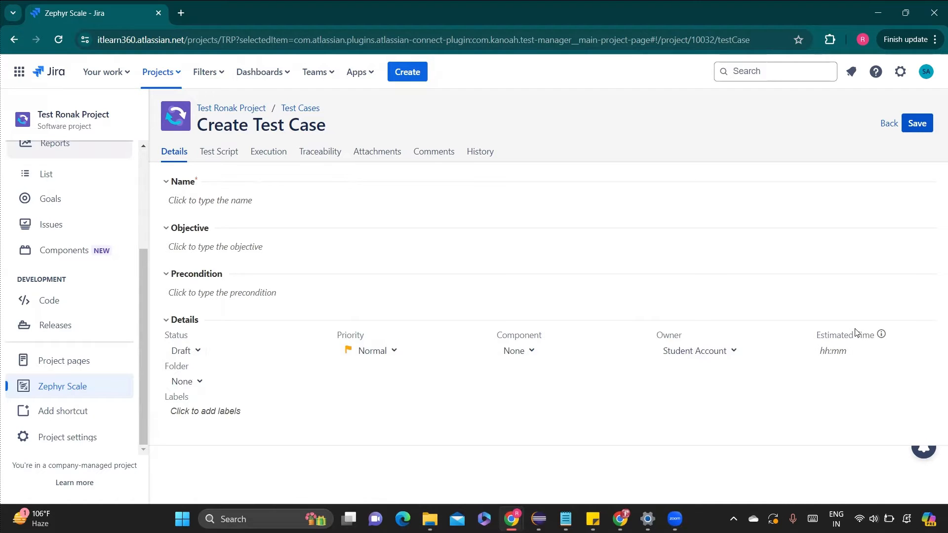
mouse_move(336, 402)
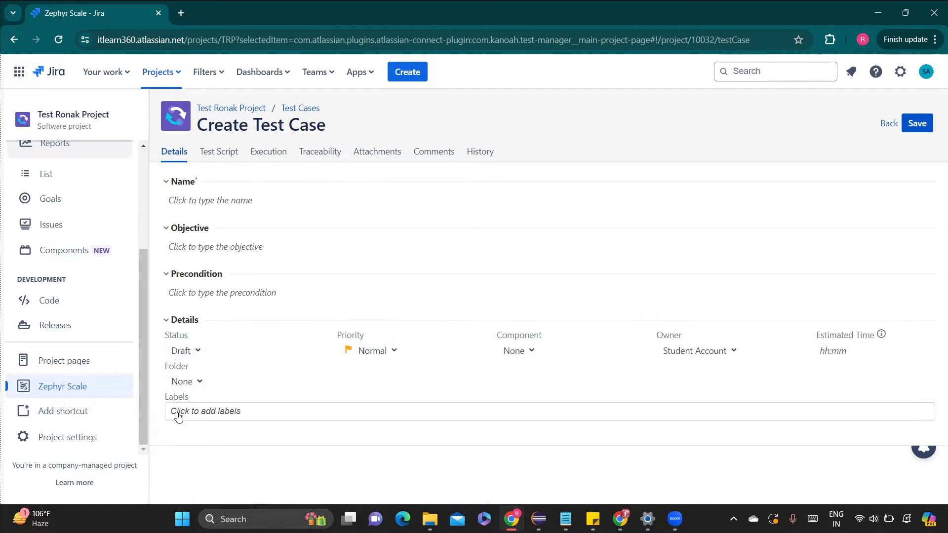
mouse_move(232, 281)
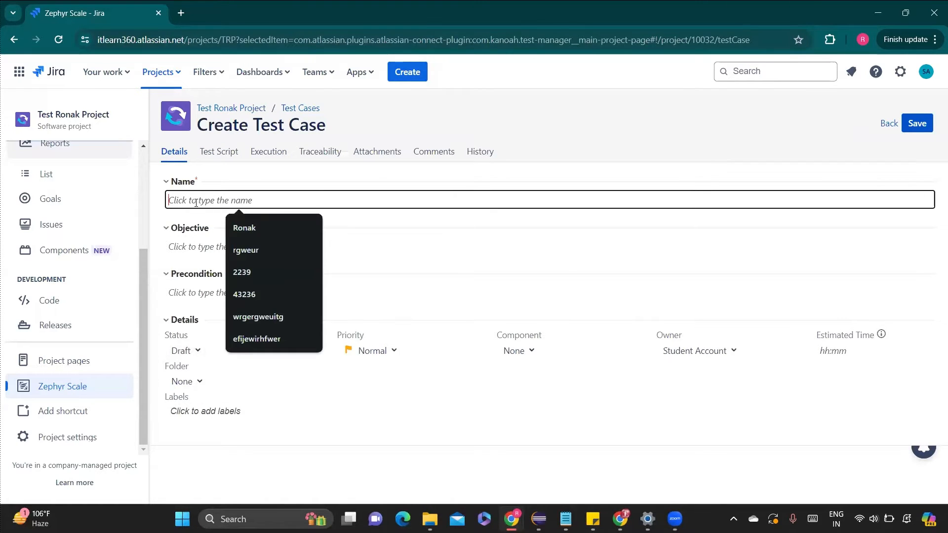
Step: Enter name 'Testing Login module' and objective 'Testing login module with correct credentials'
text(Testing Login m)
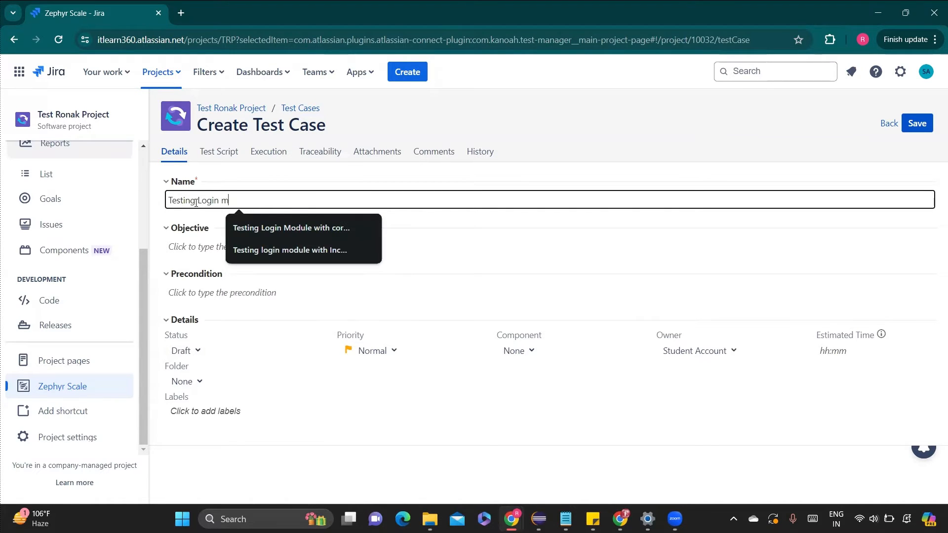
text(odule)
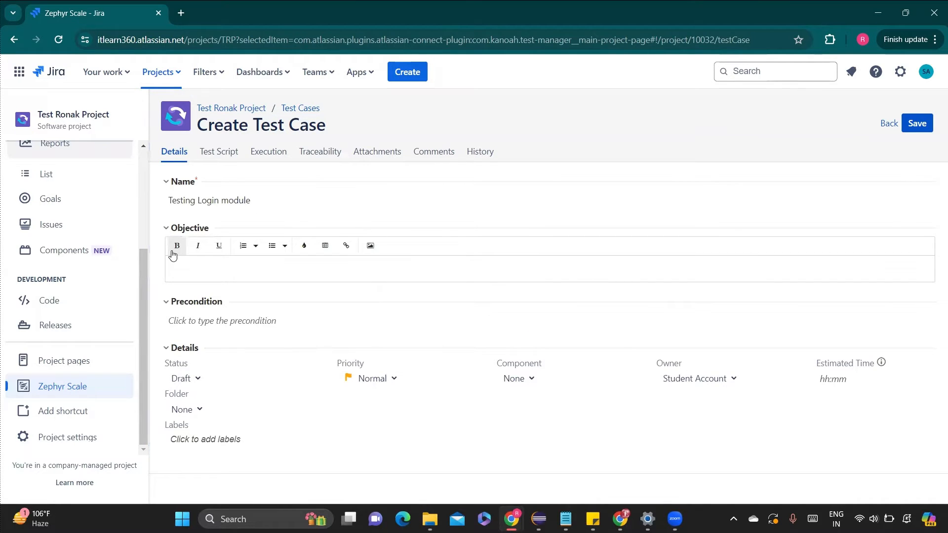
text(Tes)
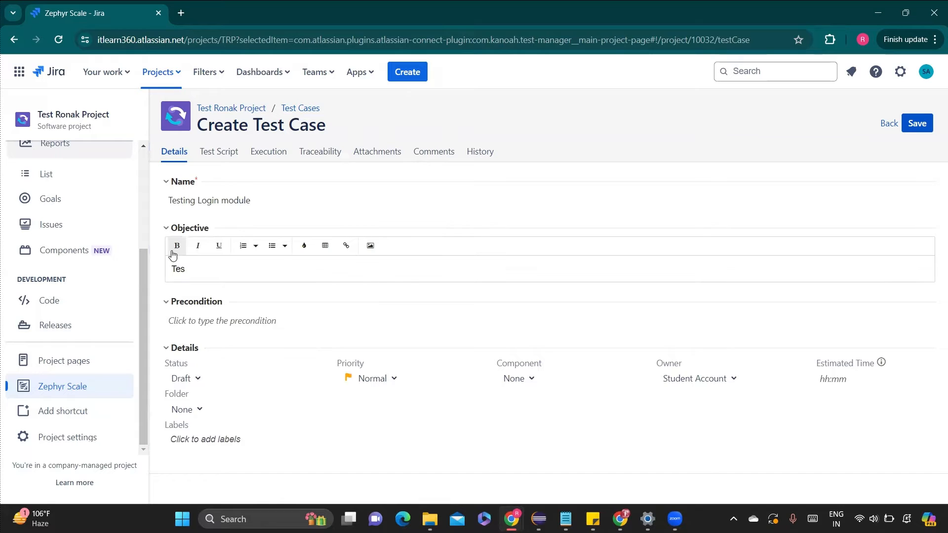
text(t)
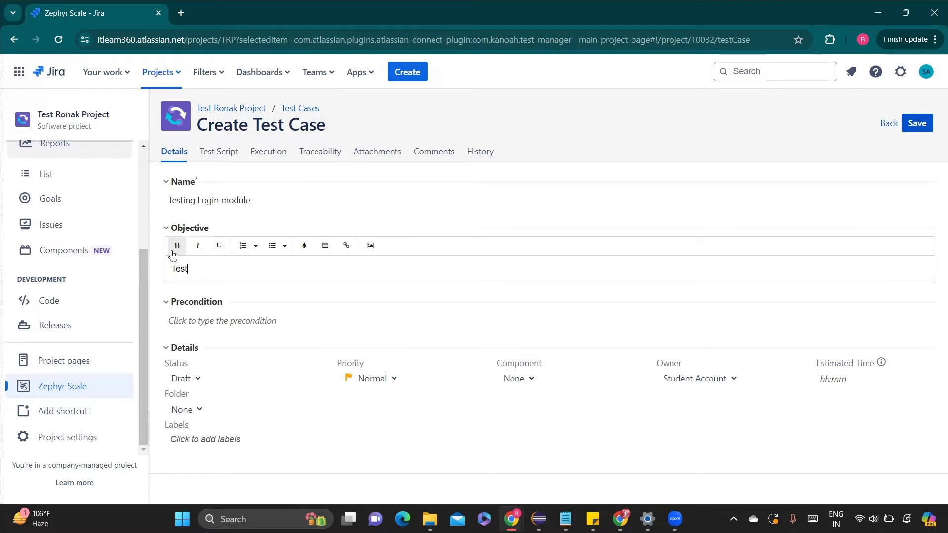
text(ing)
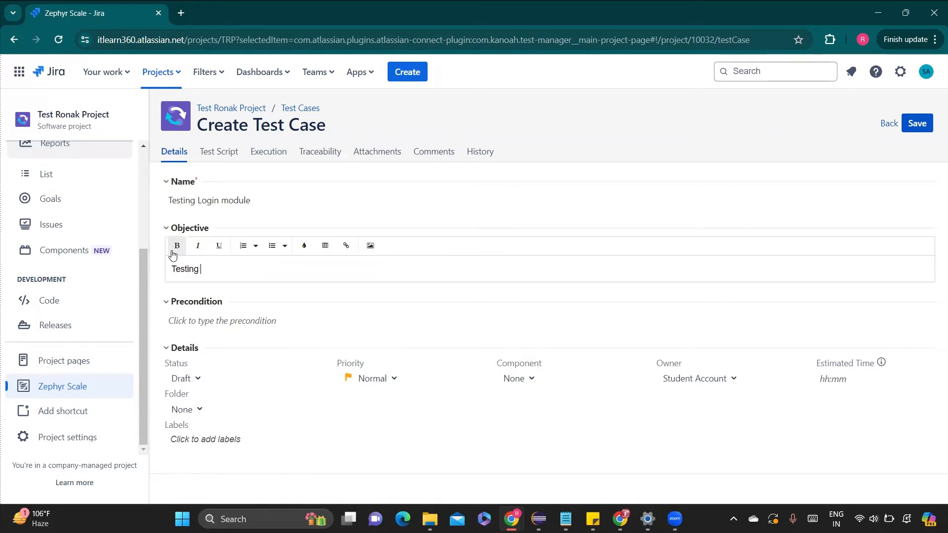
text(login module)
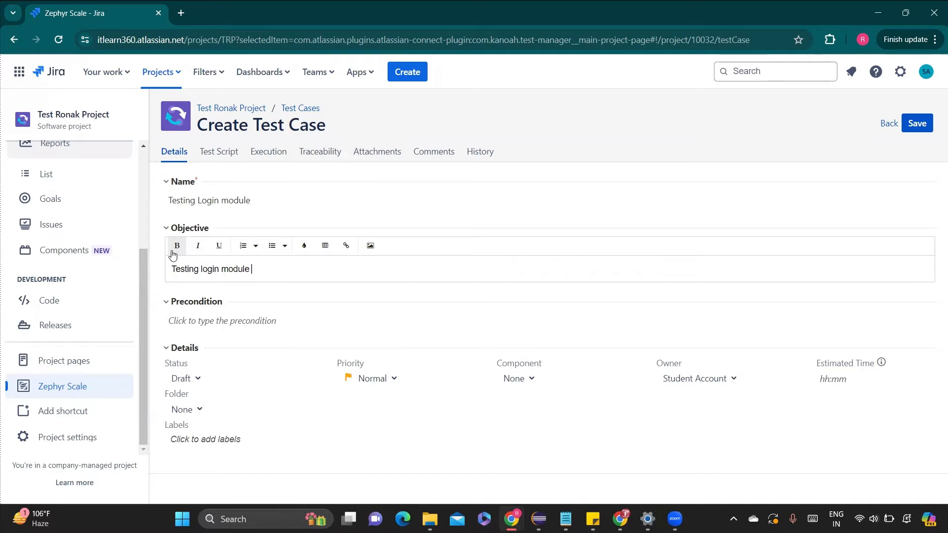
text(with co)
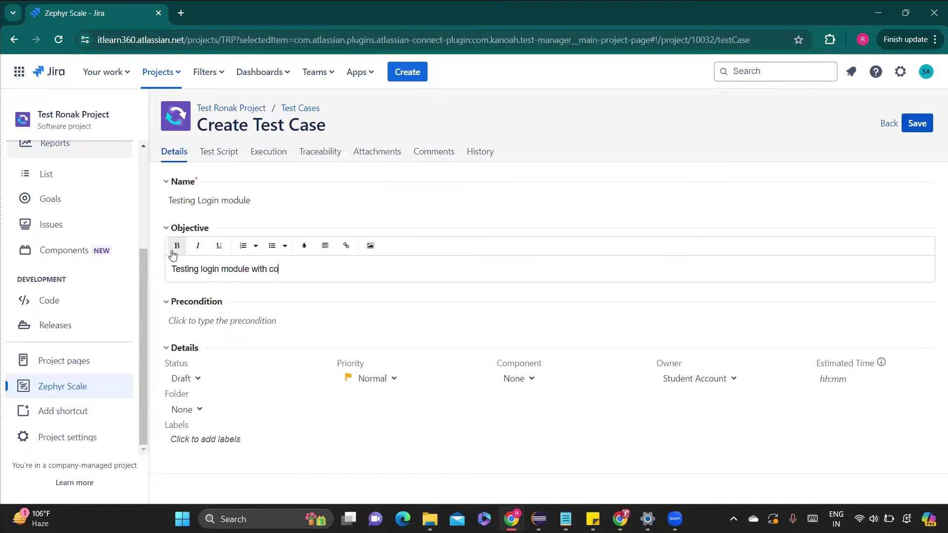
text(rrect cre)
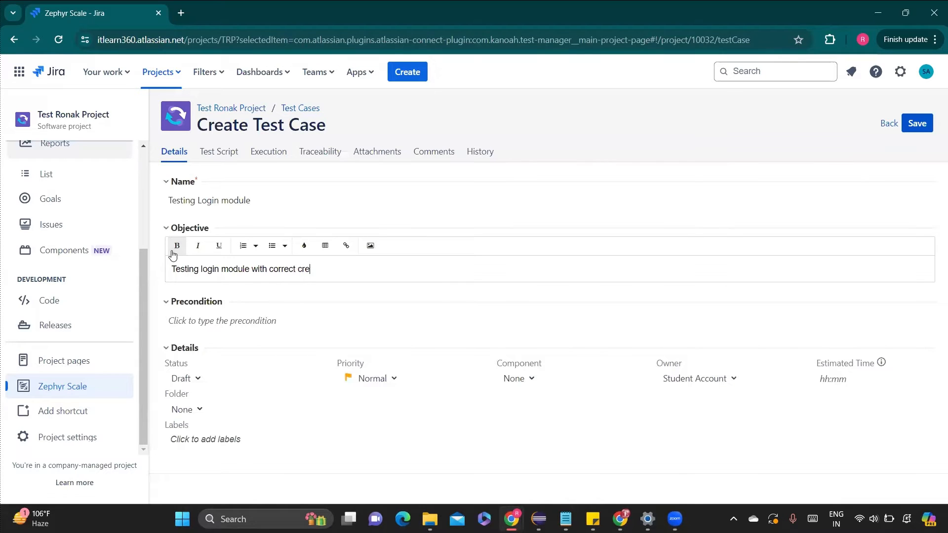
text(denta)
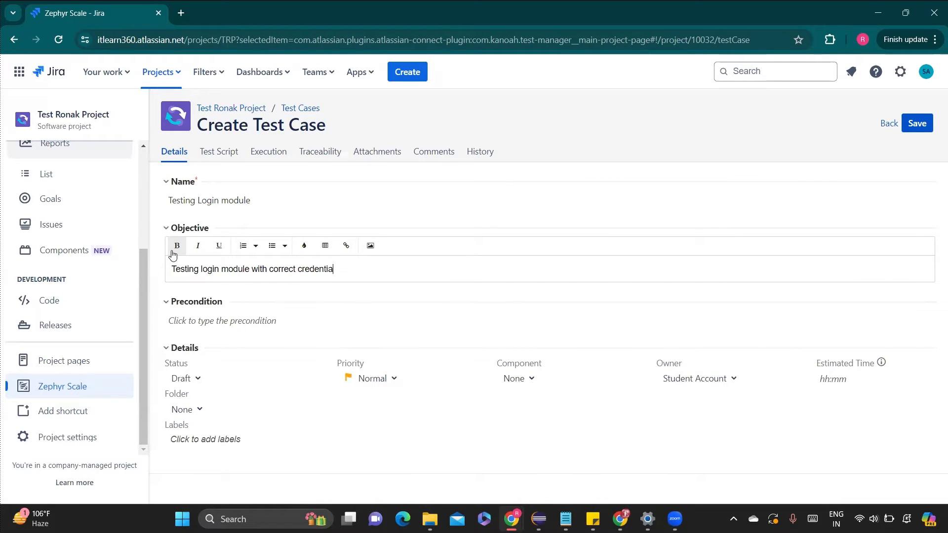
text(s)
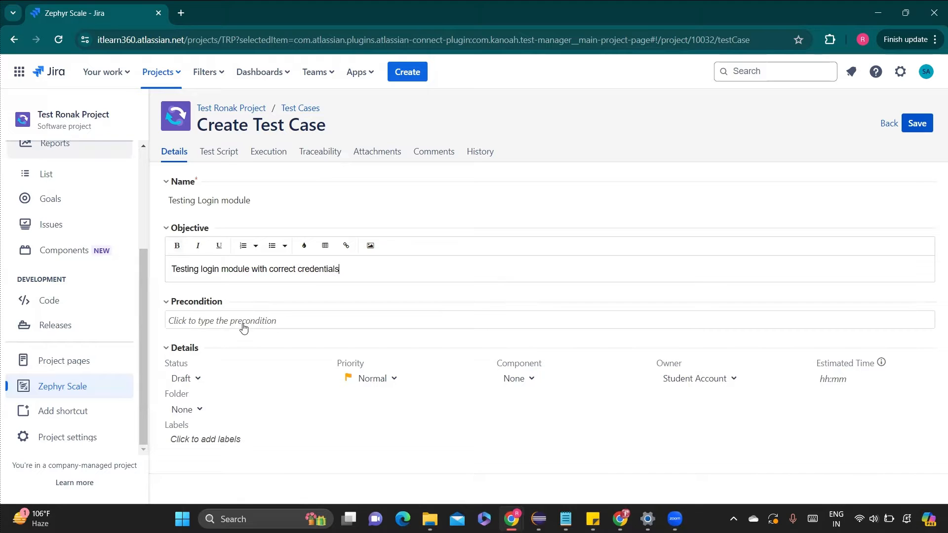
Step: Add the precondition 'User should be registered' on the Details tab
click(241, 321)
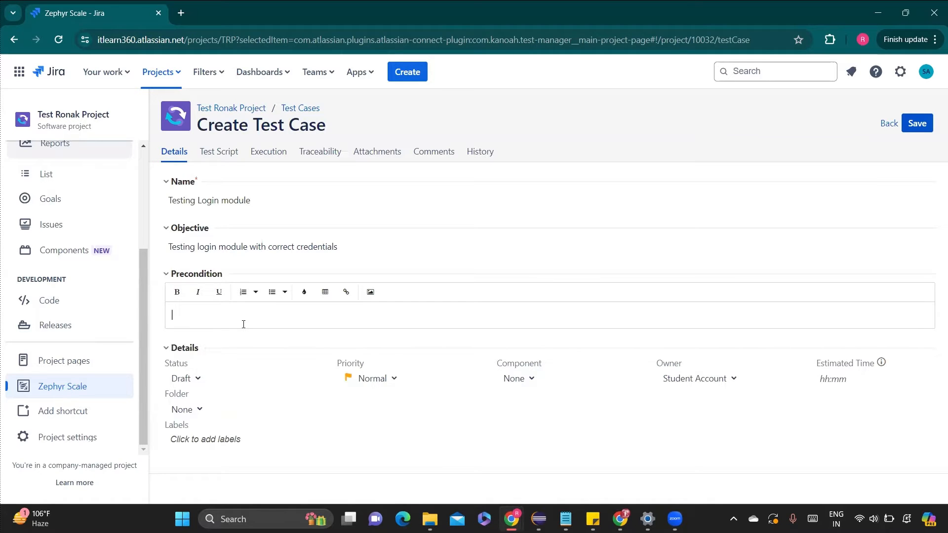
text(User)
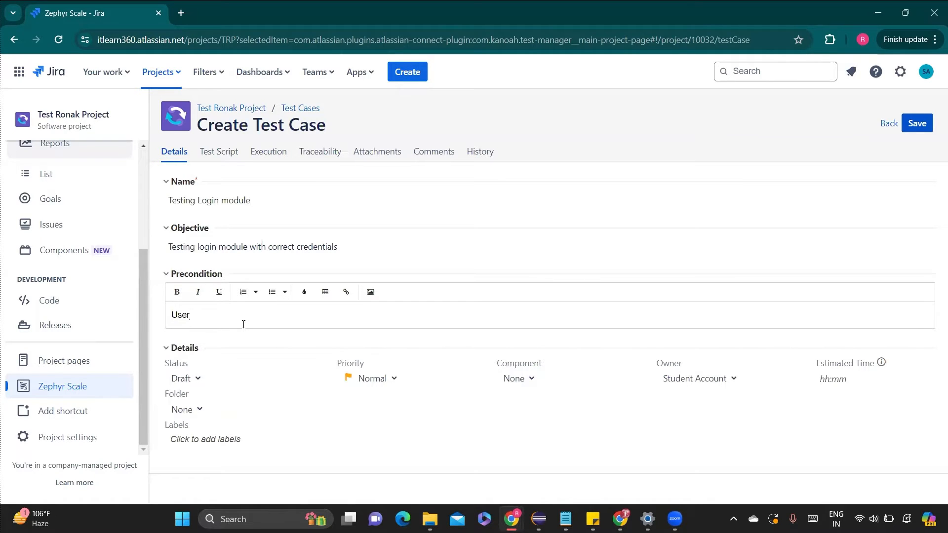
text(should)
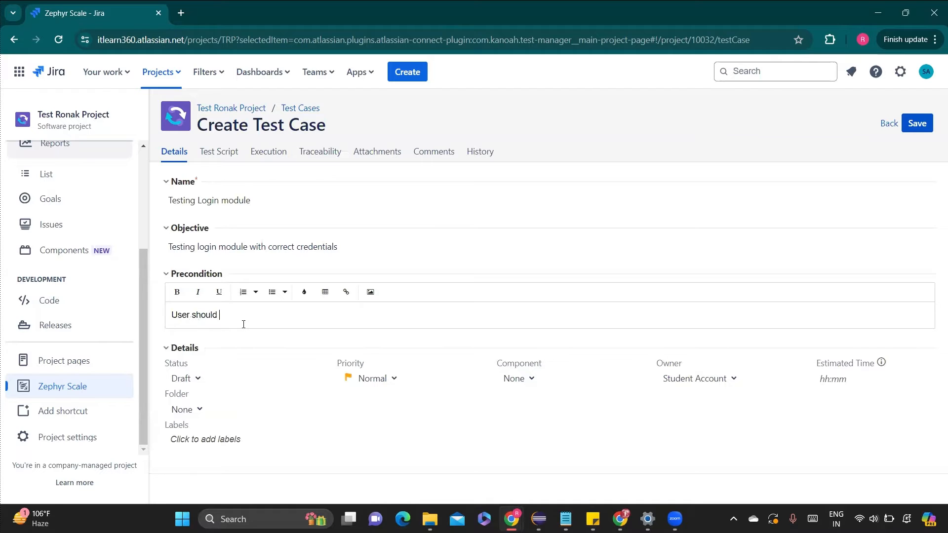
text(be reg)
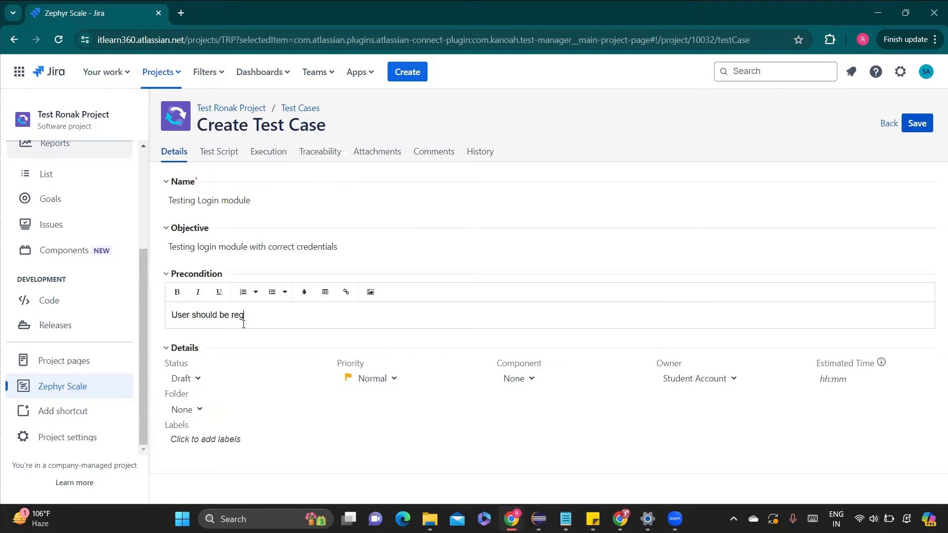
text(istered)
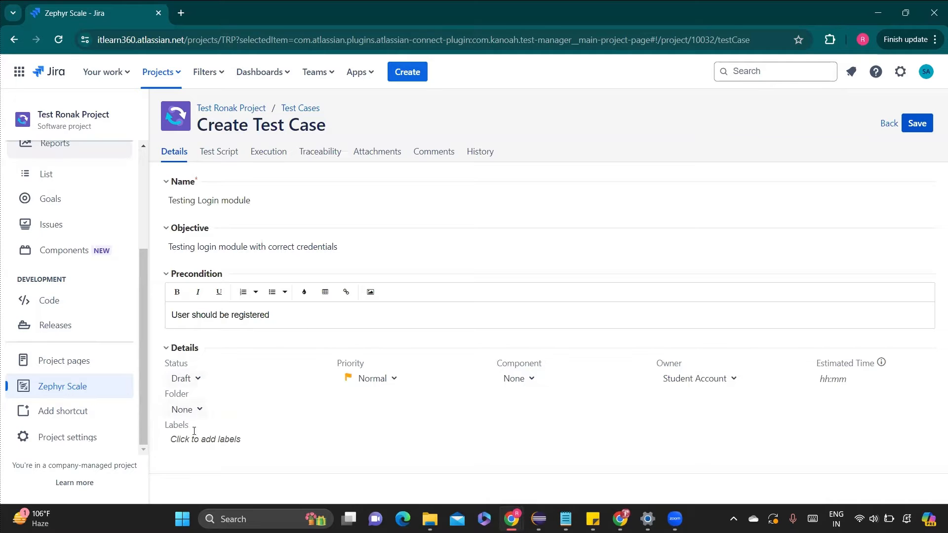
mouse_move(136, 232)
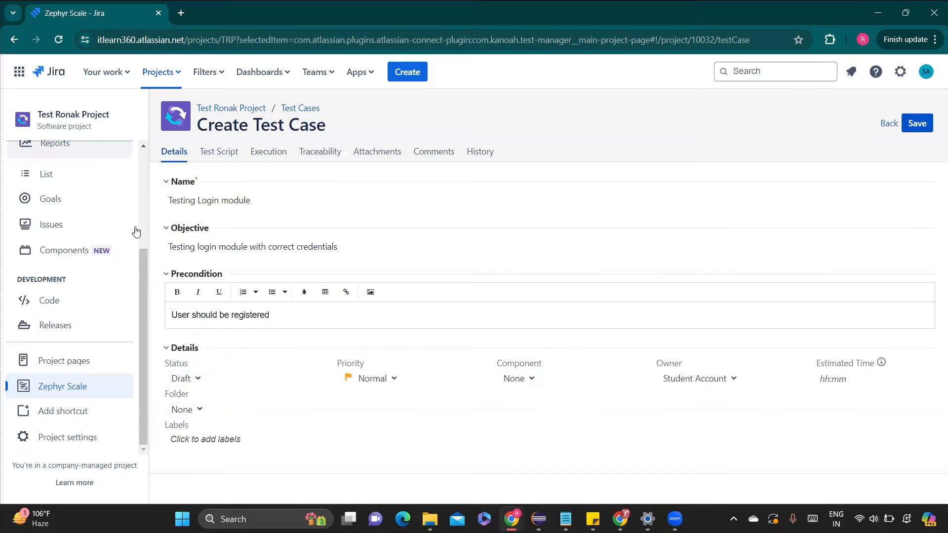
mouse_move(158, 215)
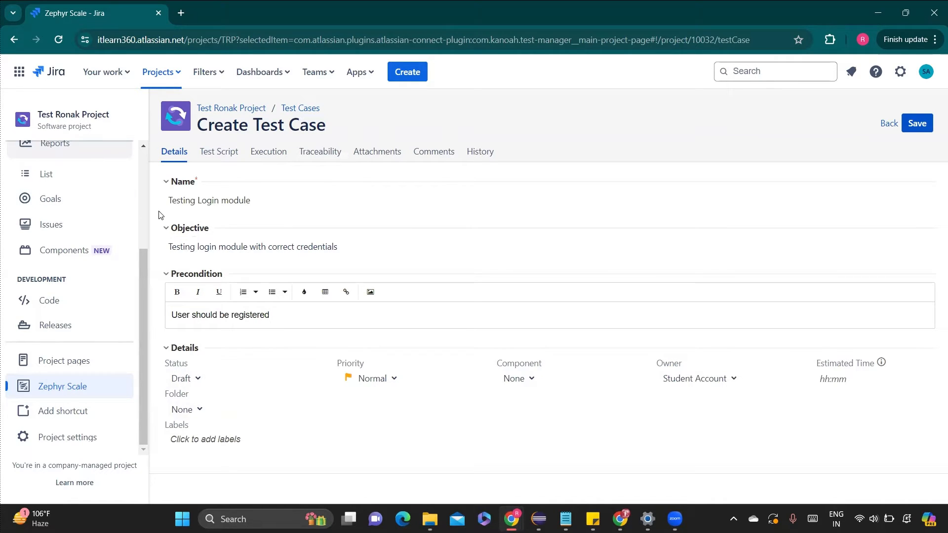
mouse_move(219, 151)
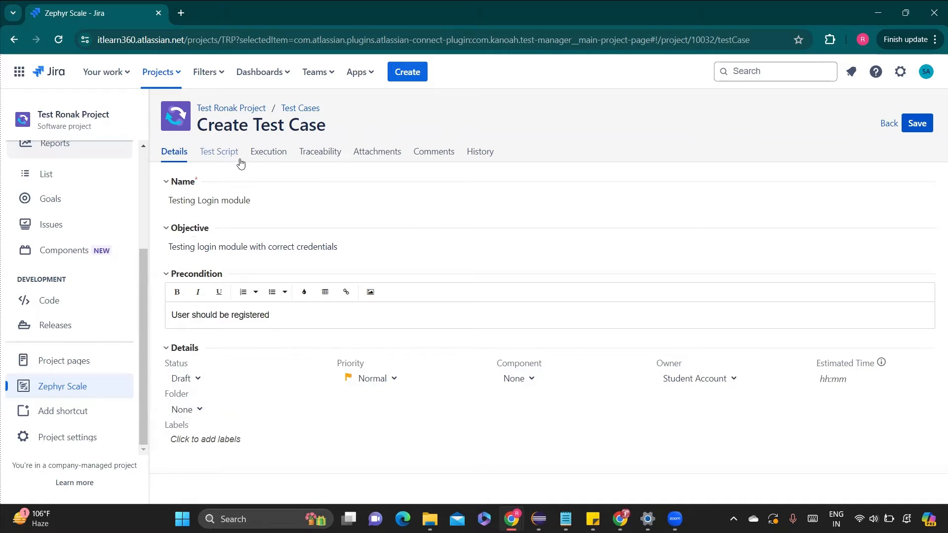
mouse_move(218, 152)
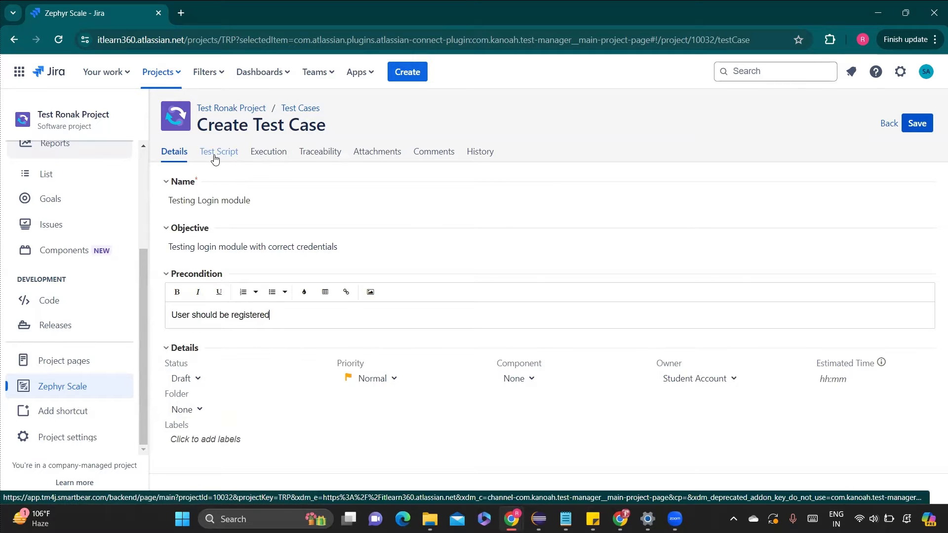
Step: In the Test Script, describe step 1 as 'As a user opening the login the portal'
click(219, 151)
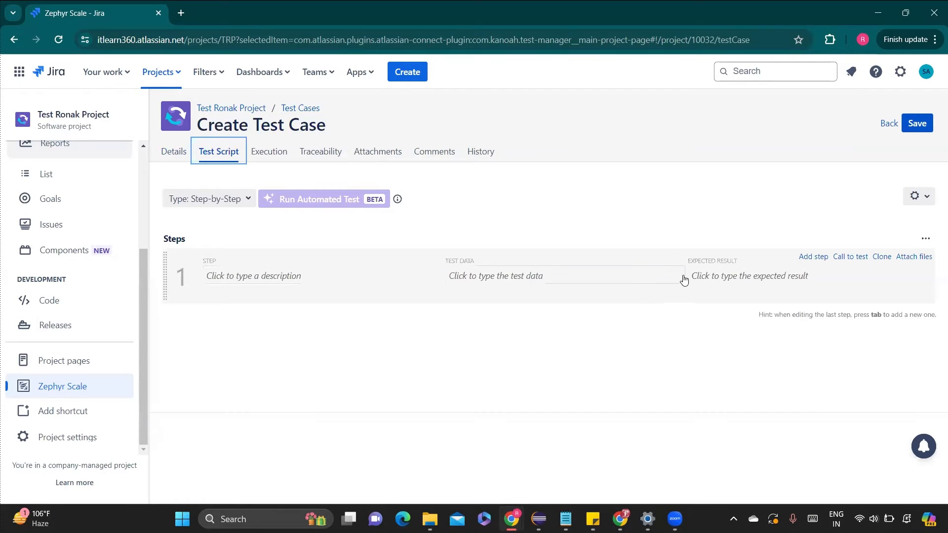
click(253, 276)
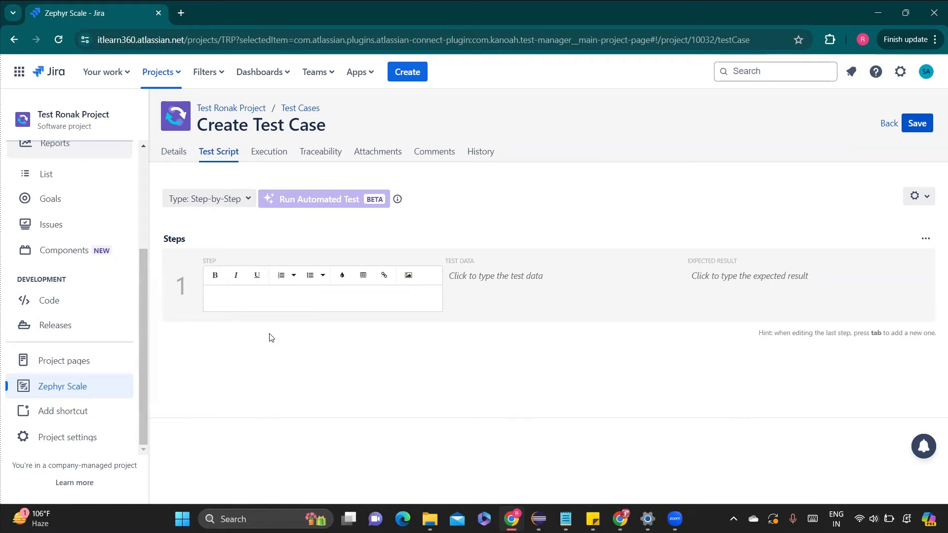
text(As a)
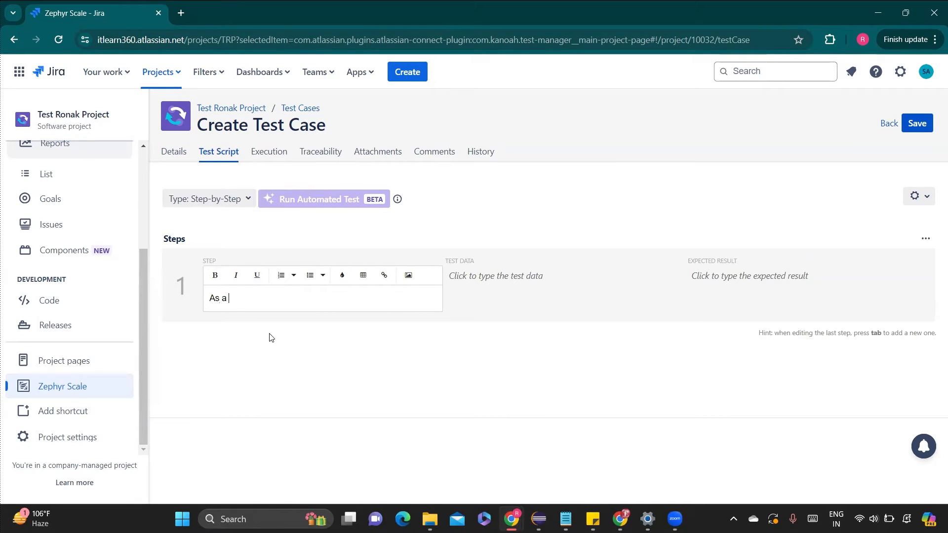
text(user)
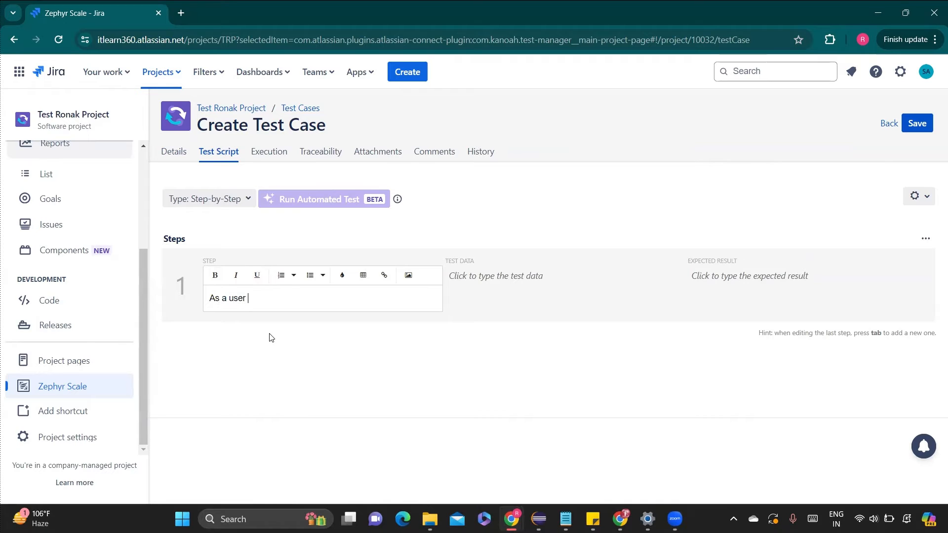
text(o)
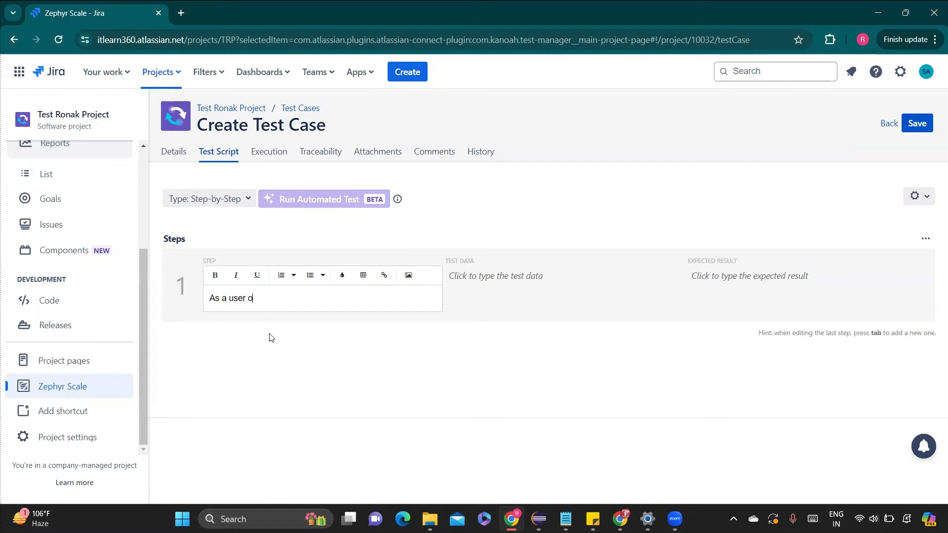
text(pening t)
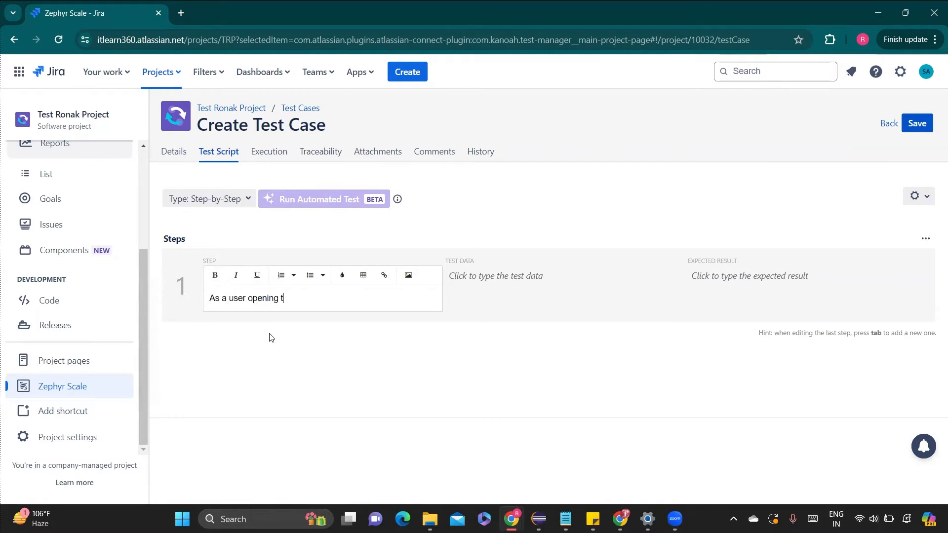
text(he logi)
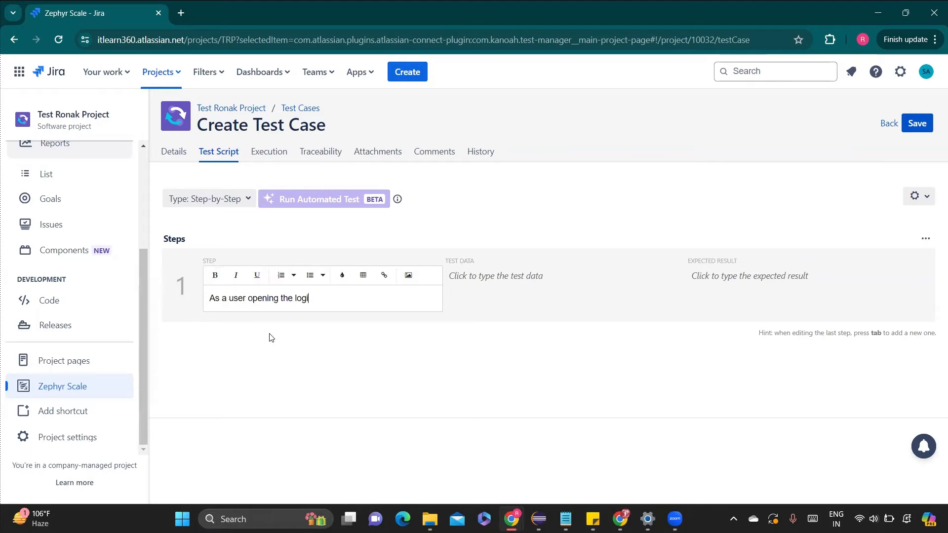
text(n m)
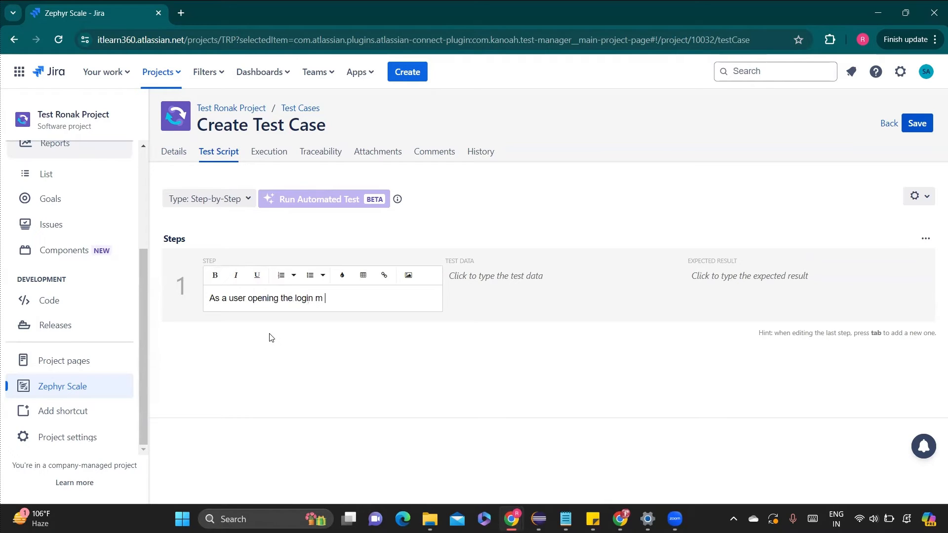
key(Backspace)
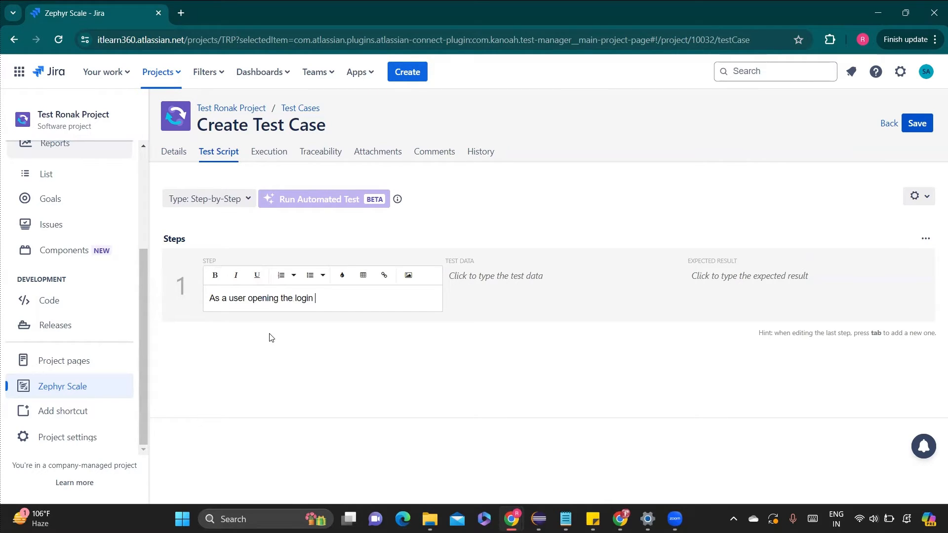
text(the po)
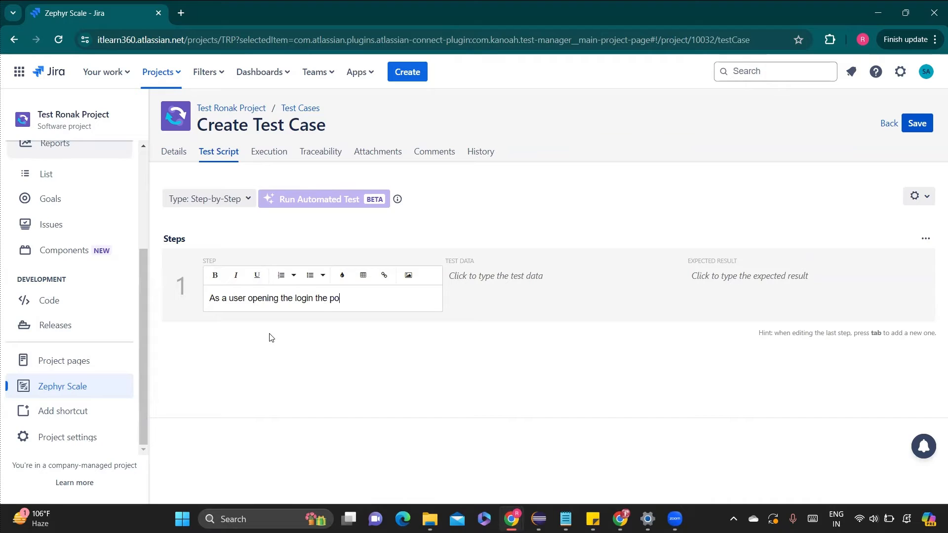
text(rtal)
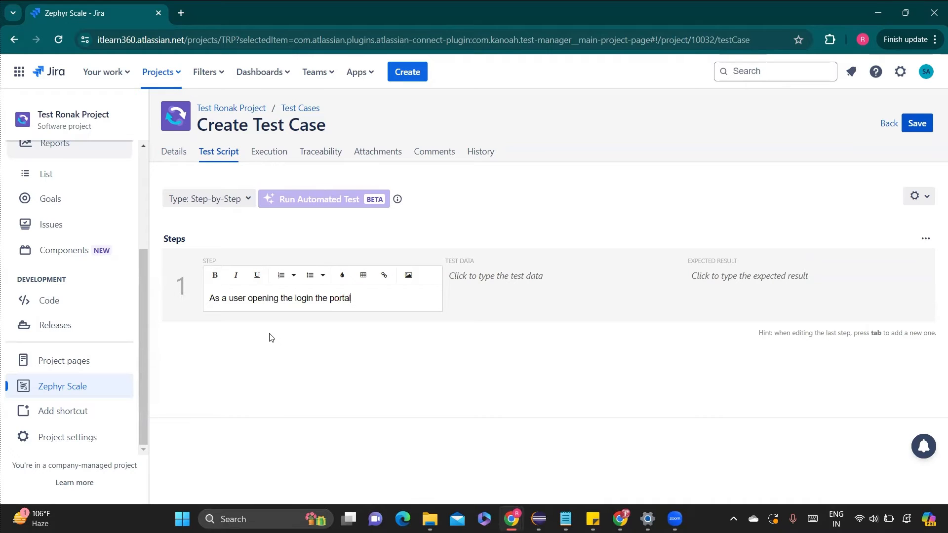
mouse_move(546, 291)
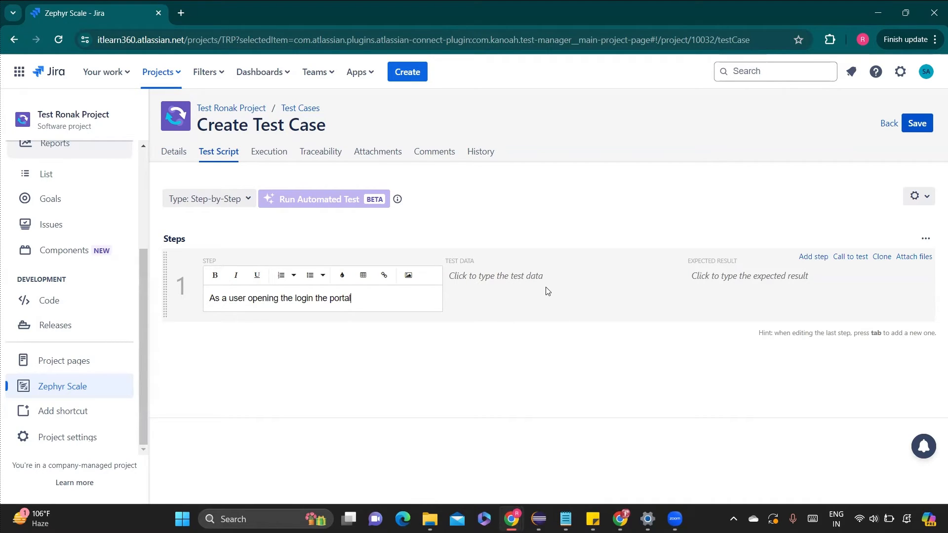
click(495, 275)
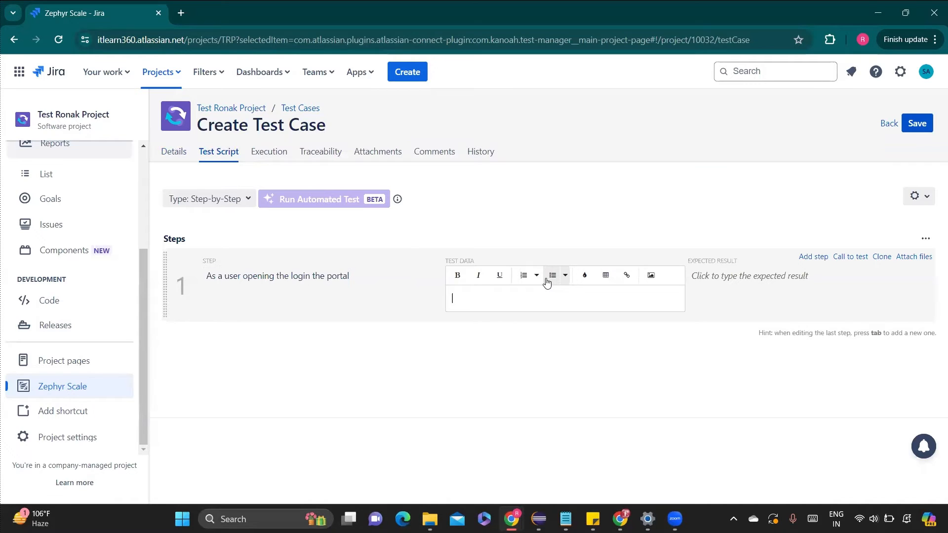
text(ww)
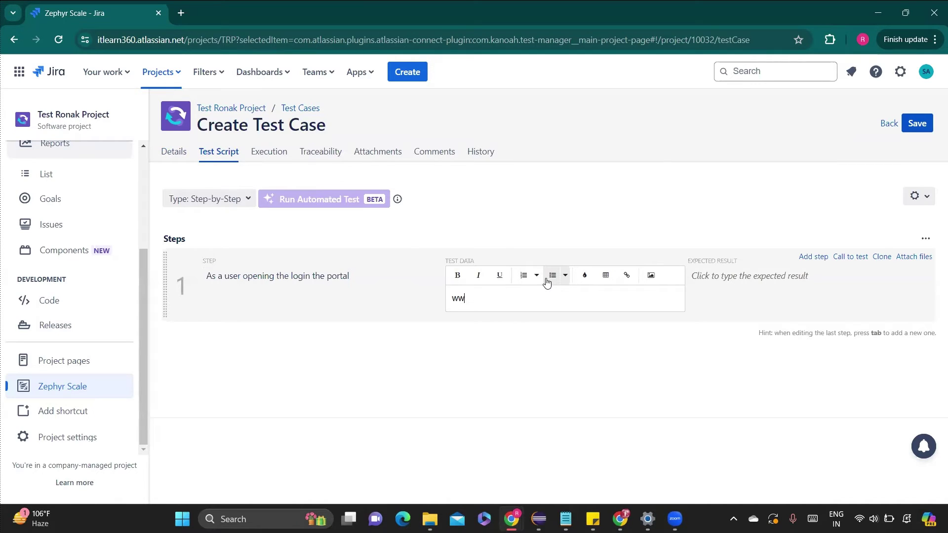
text(www.it)
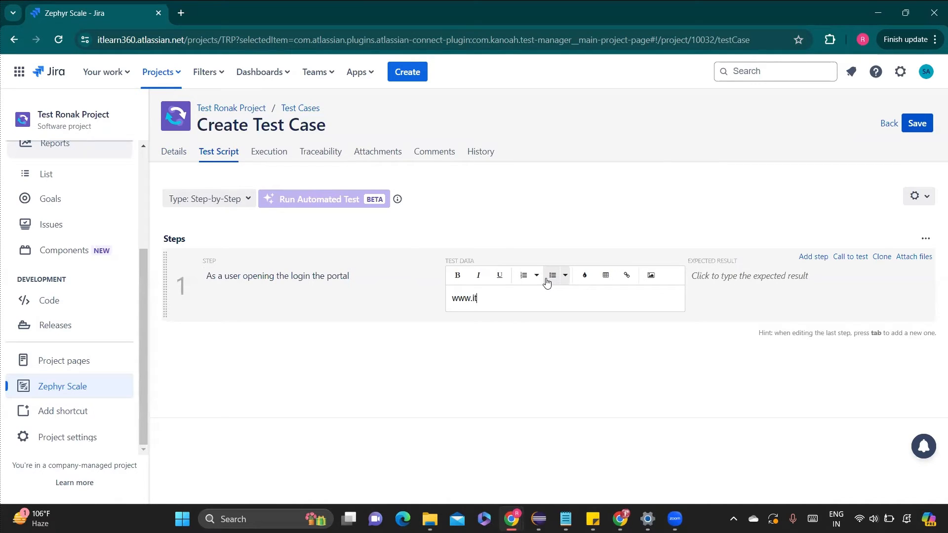
text(learn)
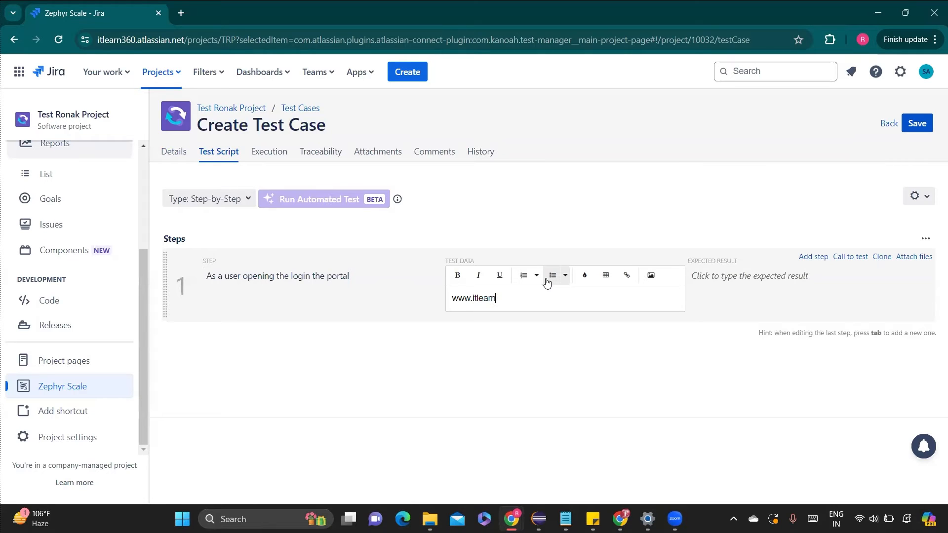
text(360.com)
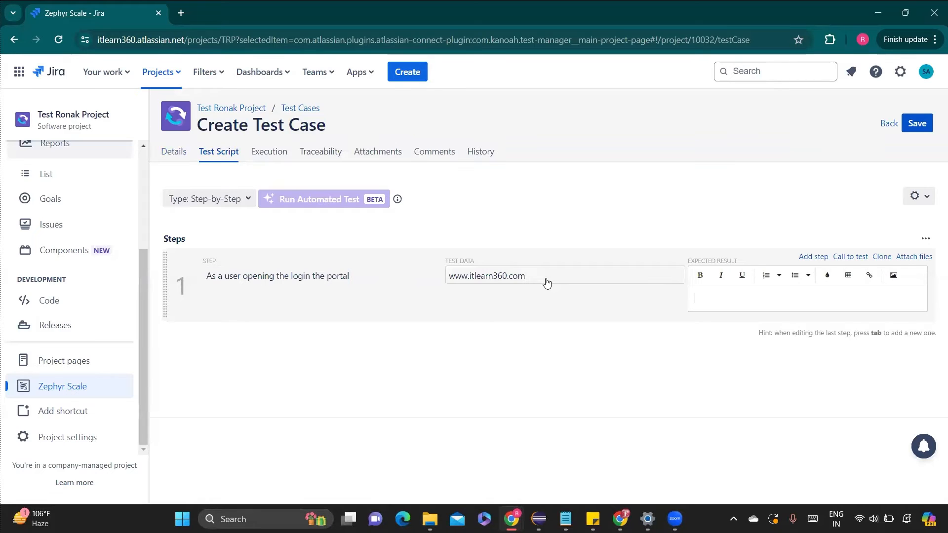
Step: Set step 1 expected result to 'Portal should be displayed'
text(P)
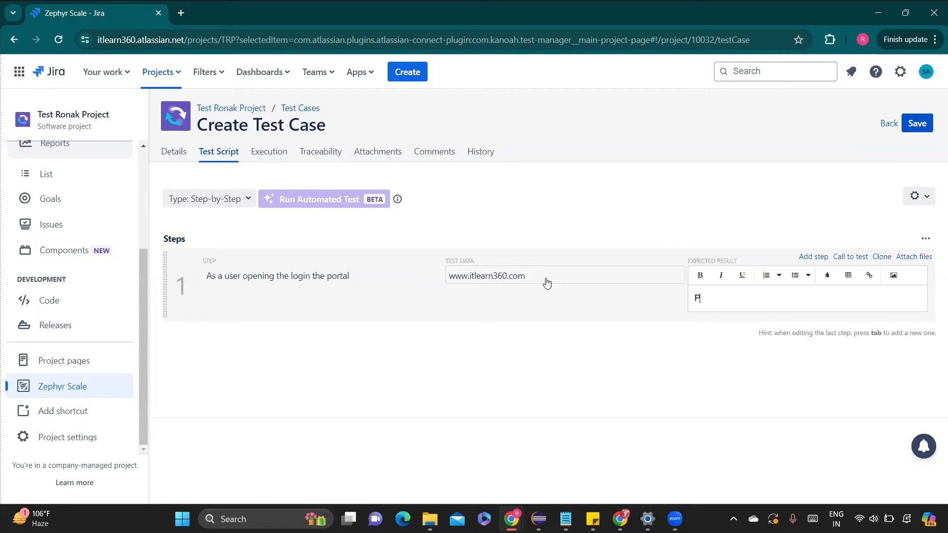
text(ortal)
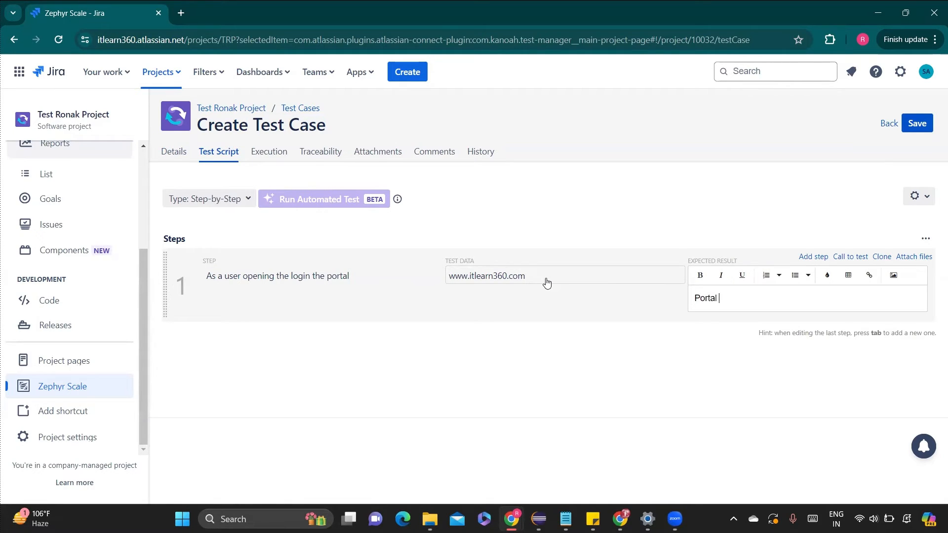
text(shoul)
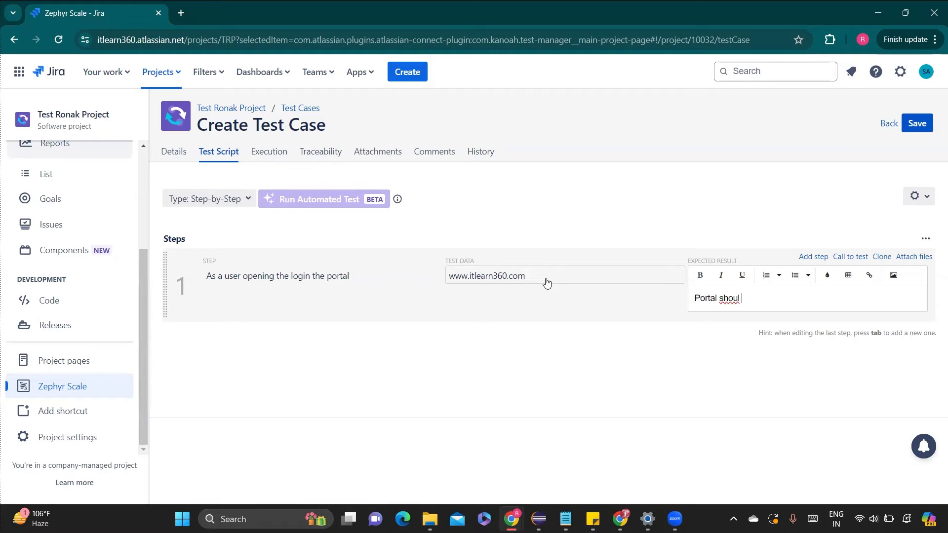
text(d b)
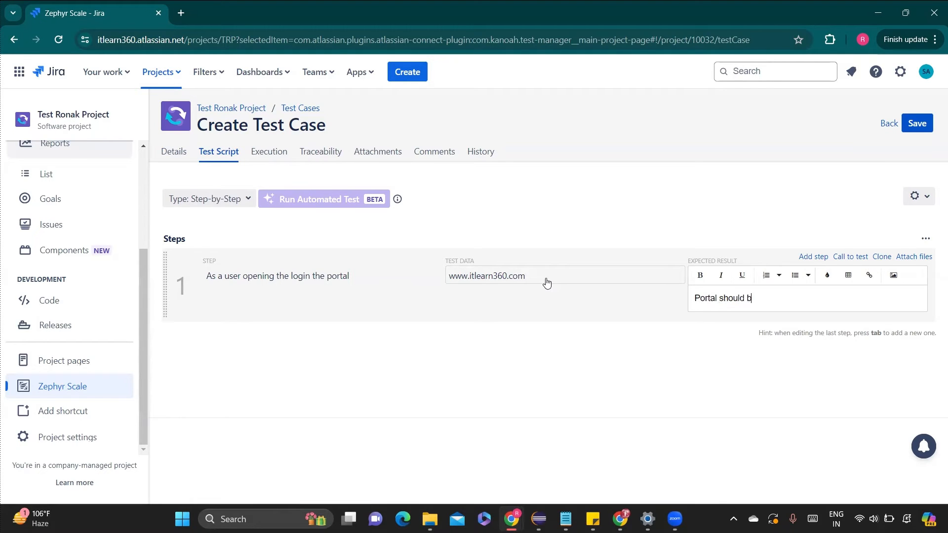
text(e displ)
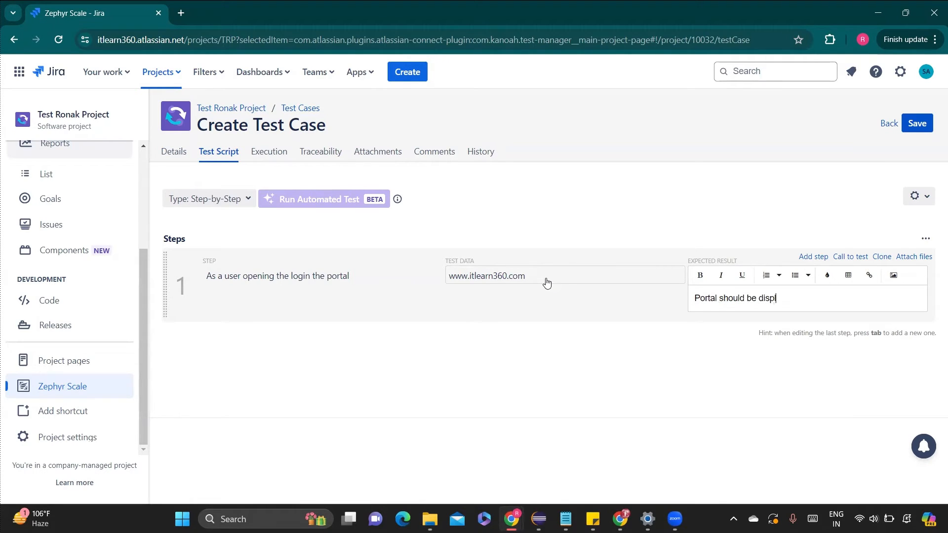
text(ayed)
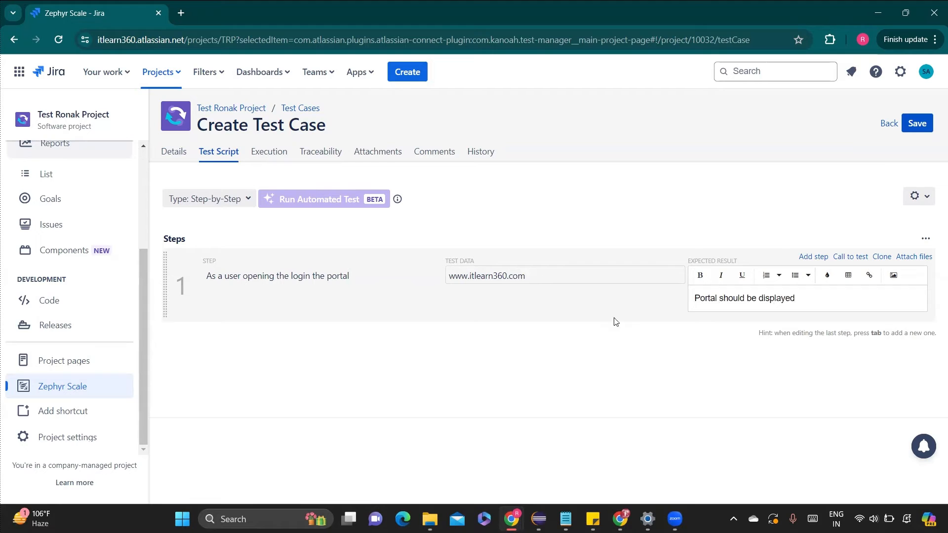
mouse_move(826, 275)
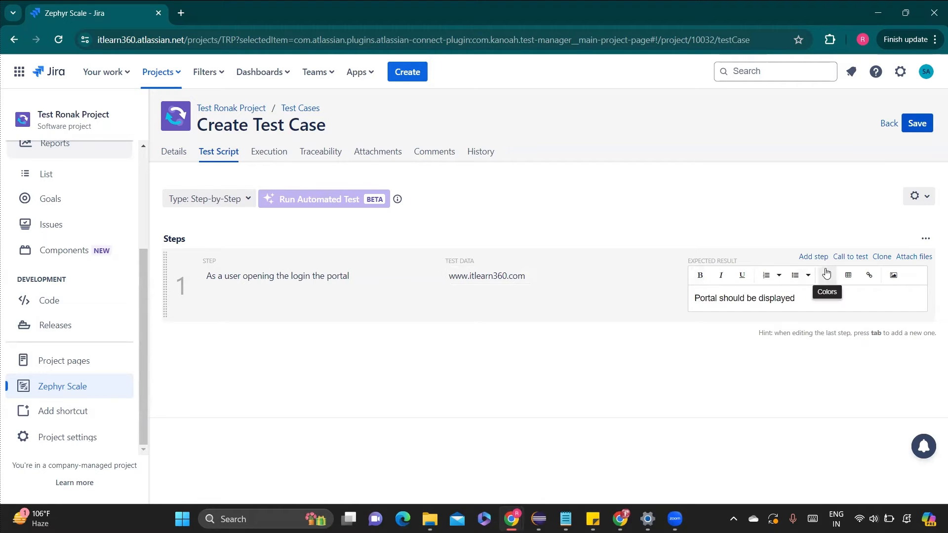
mouse_move(803, 261)
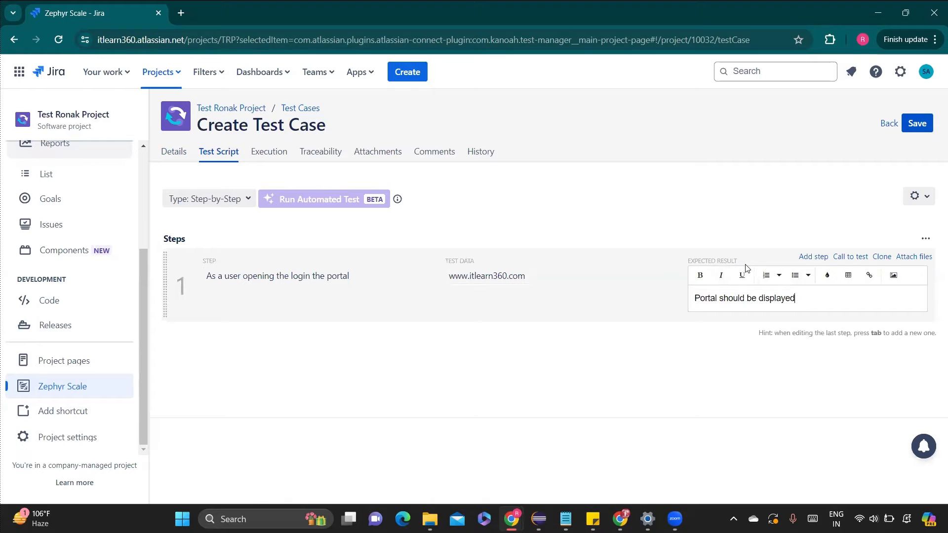
mouse_move(813, 256)
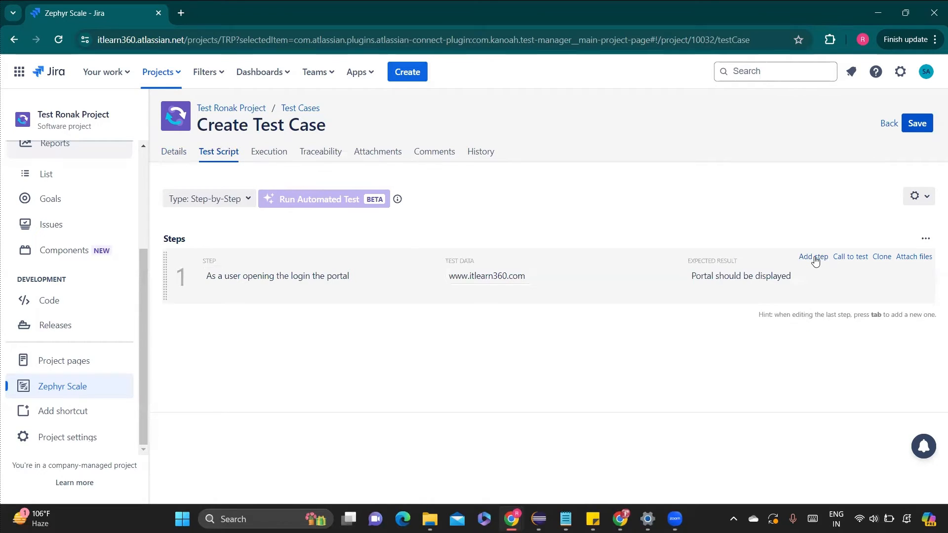
Step: Add step 2 'Click on login button' expecting 'Pop-up window should displayed.'
click(812, 256)
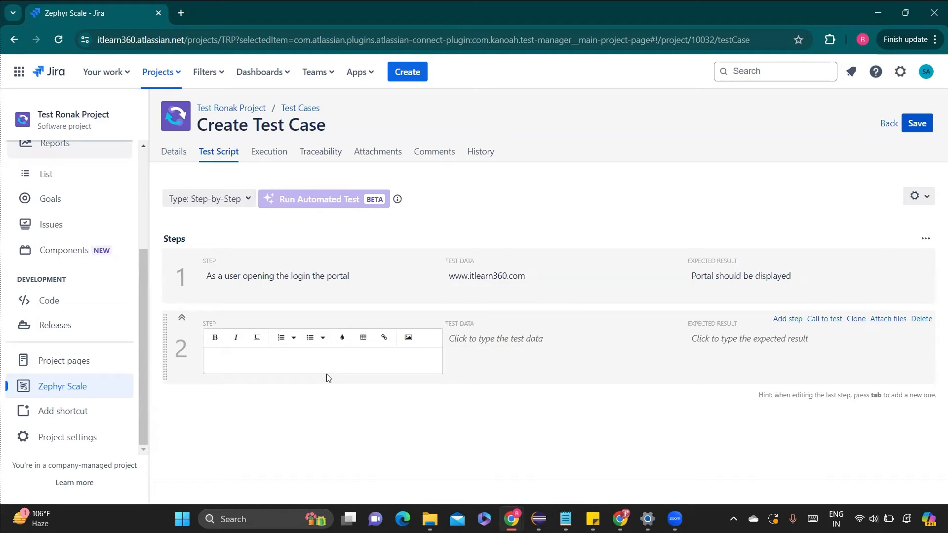
text(Cli)
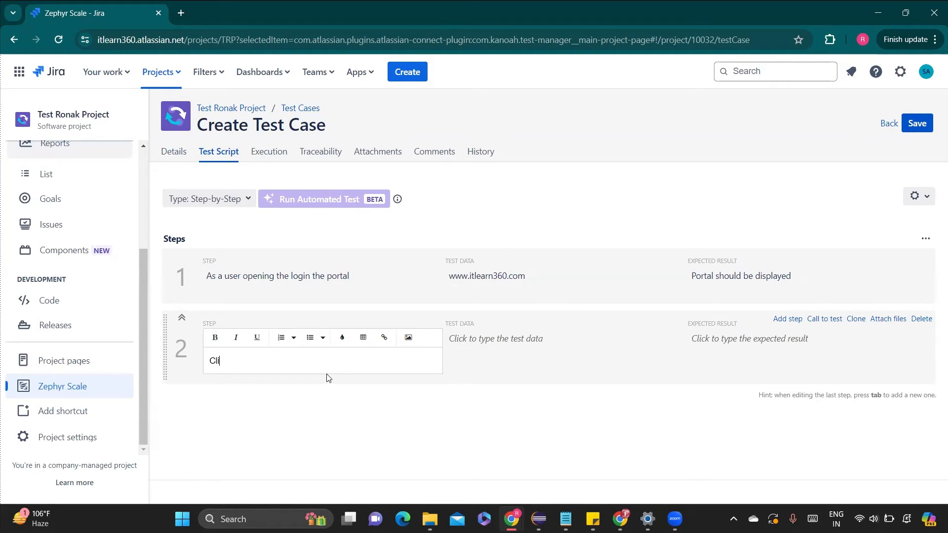
text(ck on)
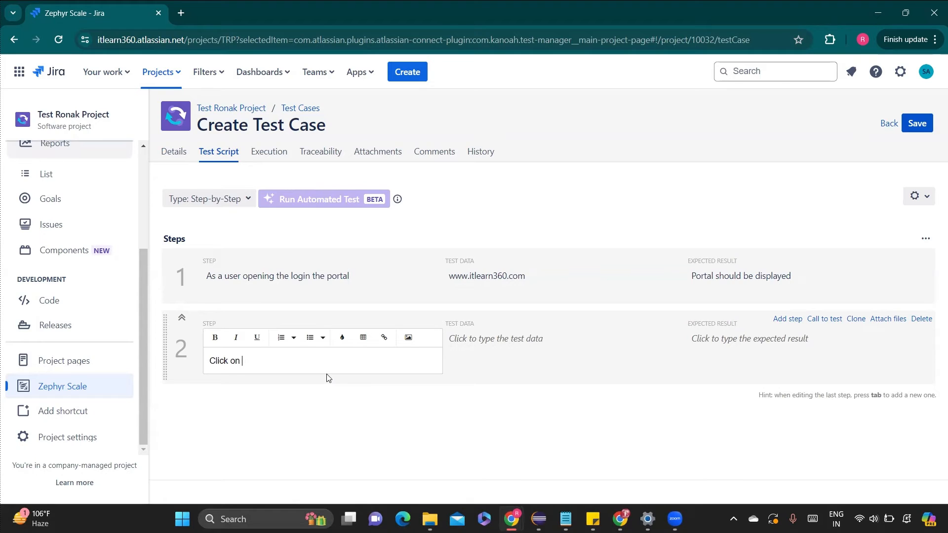
text(log)
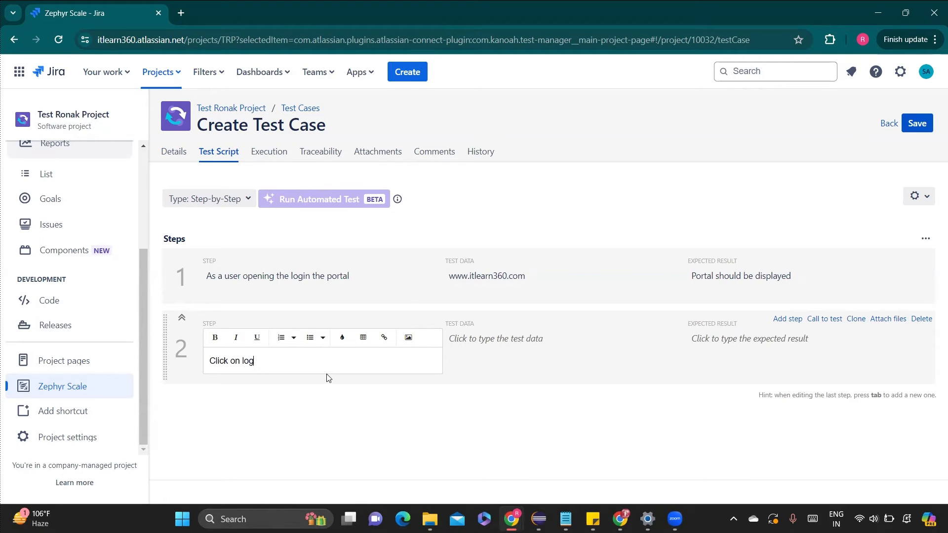
text(in button)
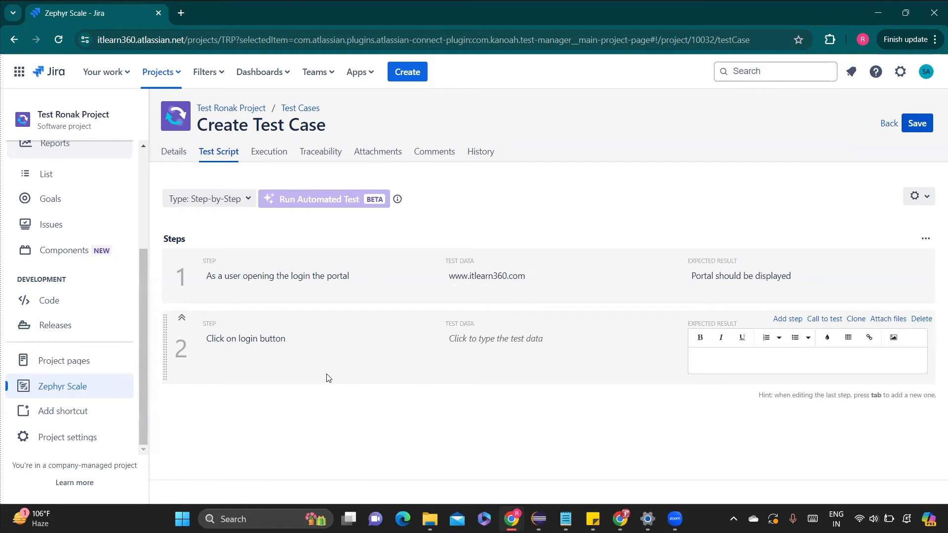
text(Pop)
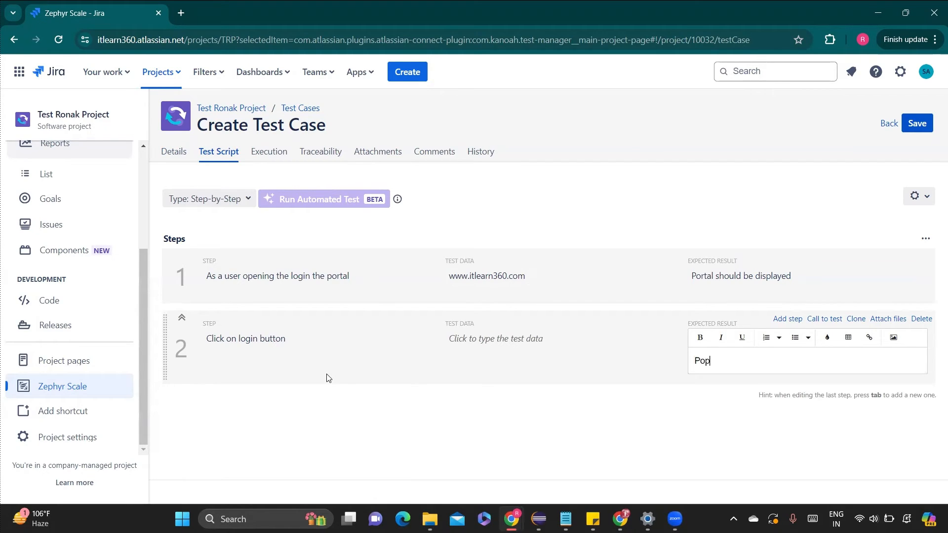
text(-up)
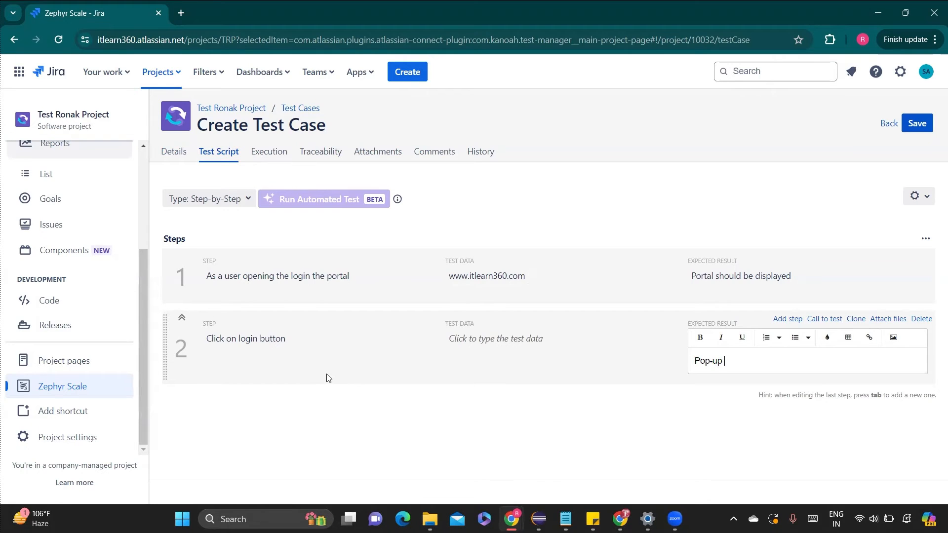
text(windo)
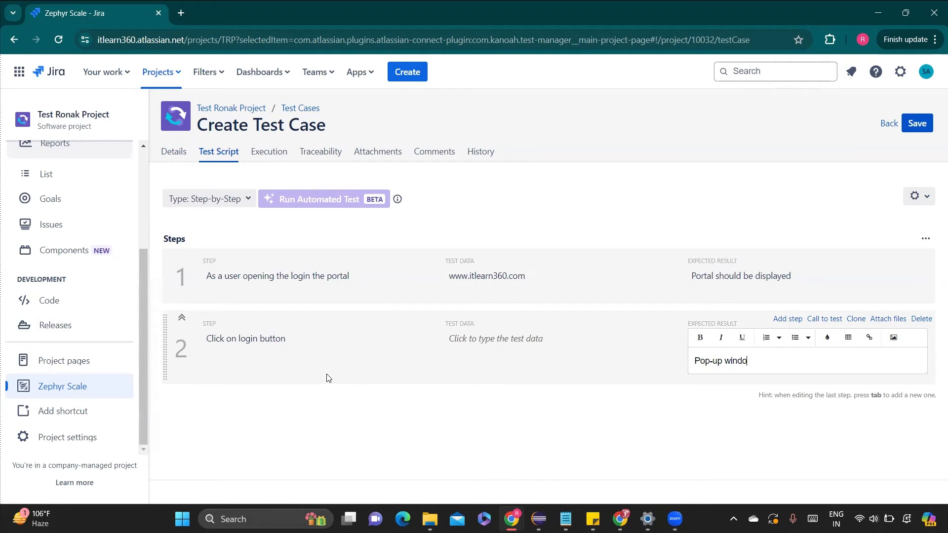
text(w shou)
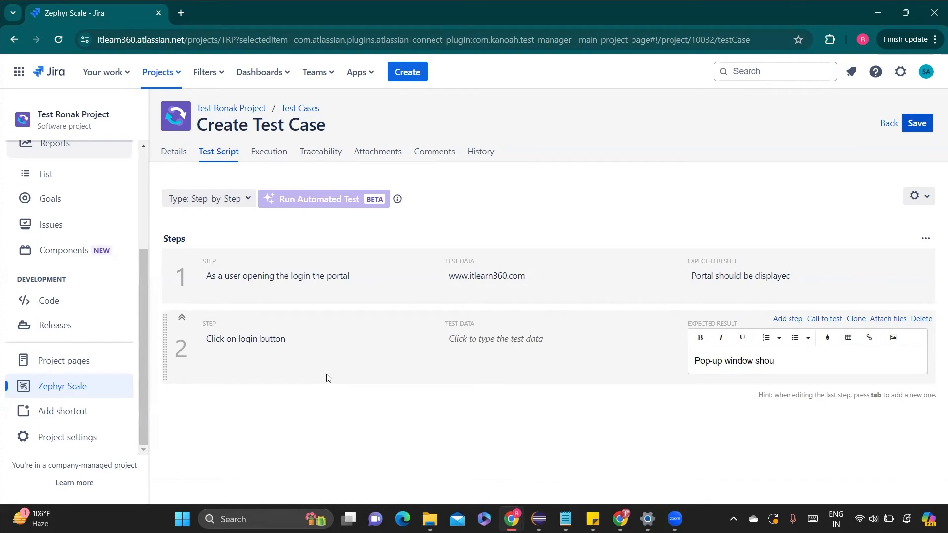
text(ld dis)
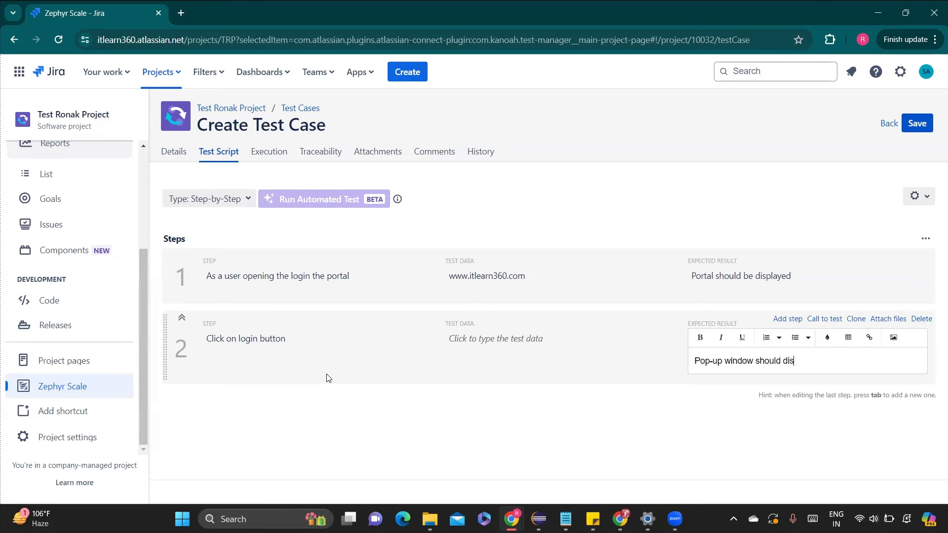
text(pl)
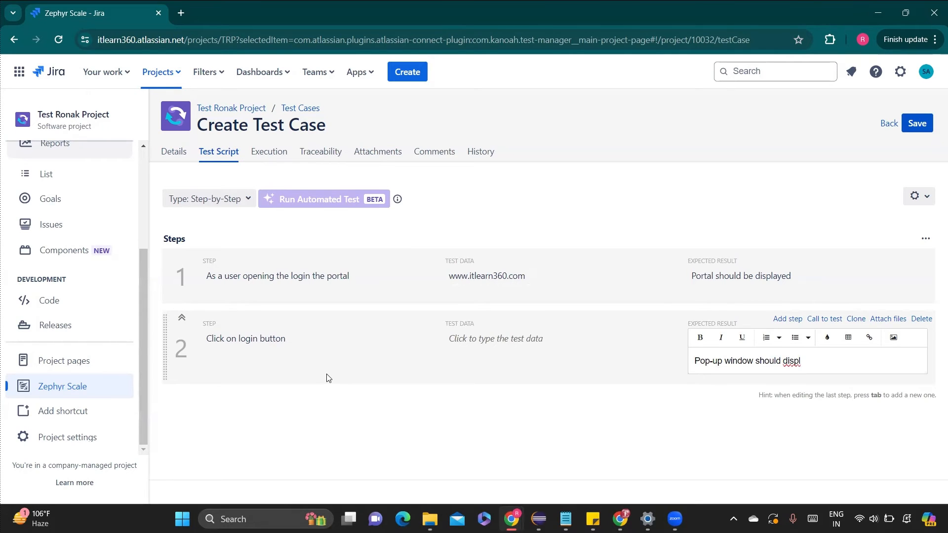
text(ayed.)
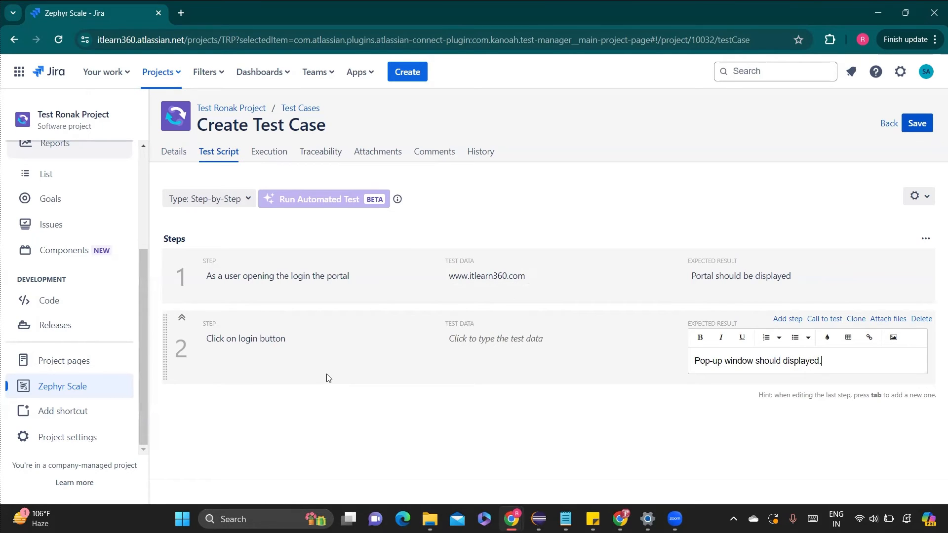
mouse_move(786, 318)
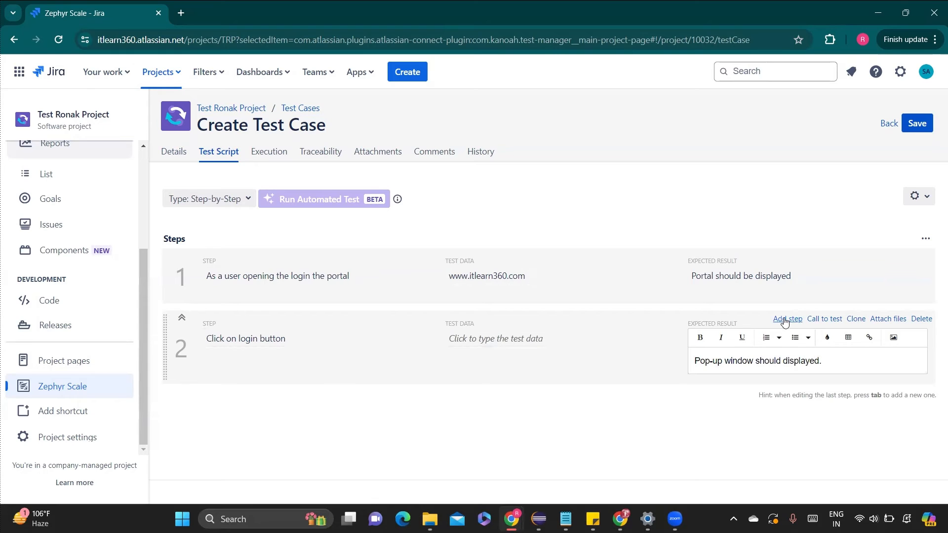
Step: Add step 3 described as 'Enter correct credentials and hit login button'
click(786, 318)
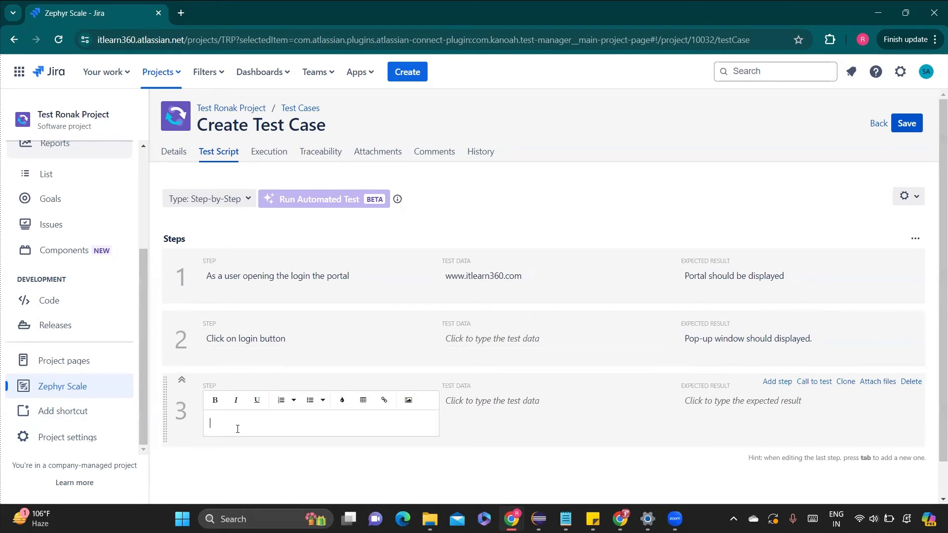
text(Enter co)
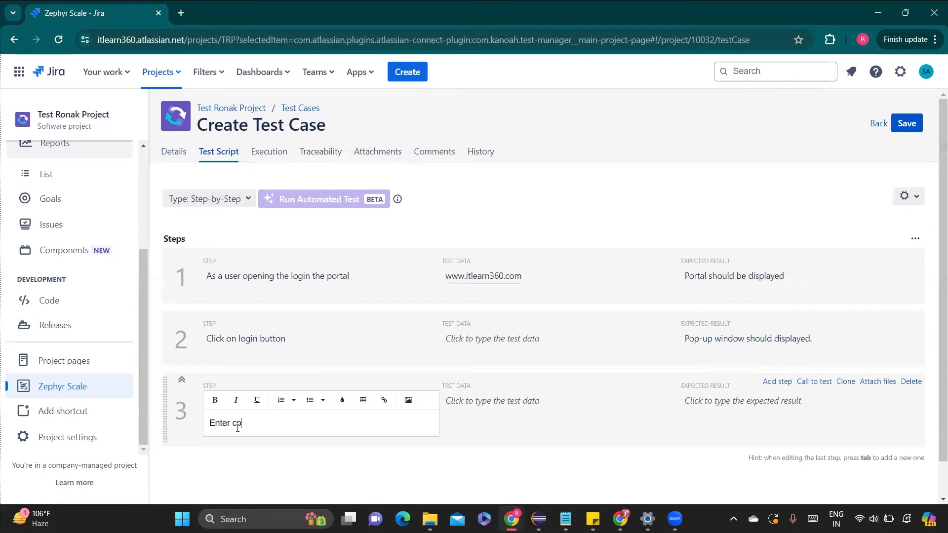
text(rrect d)
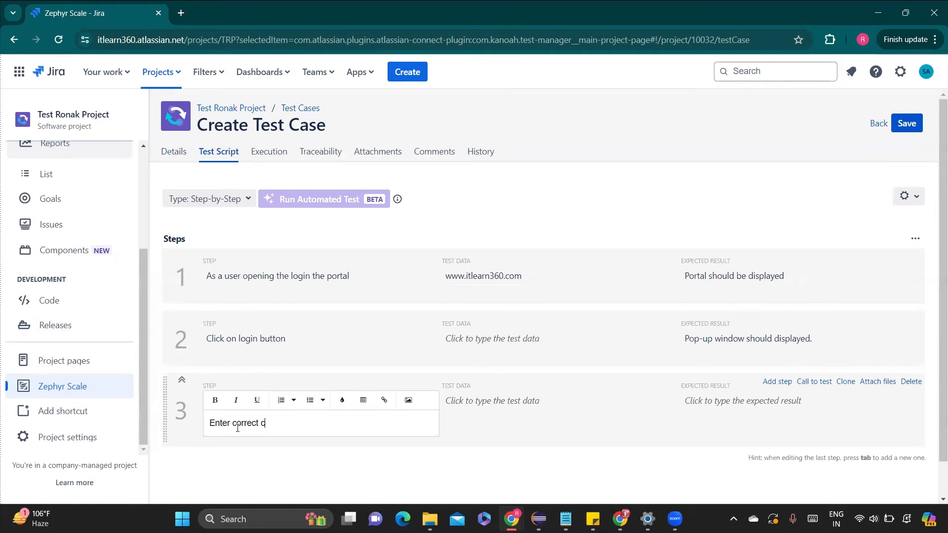
text(redent)
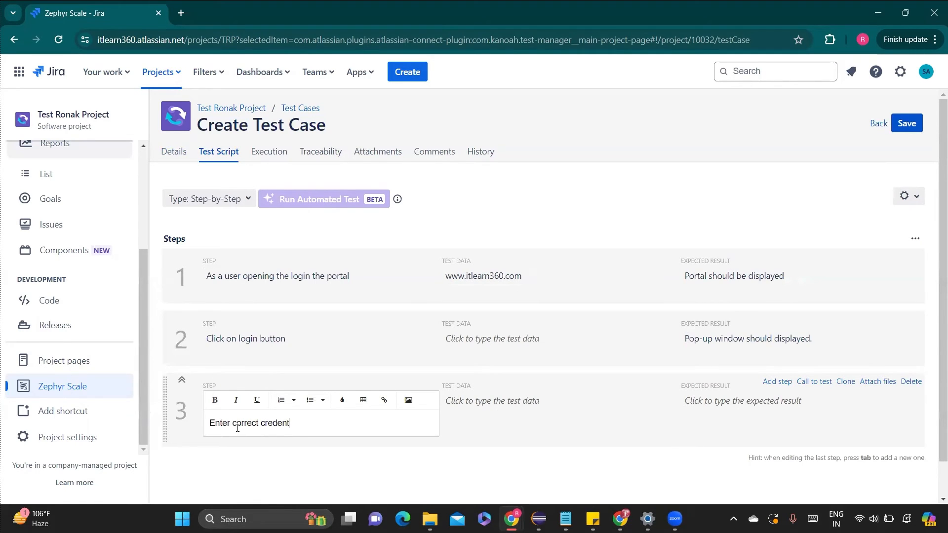
text(ials)
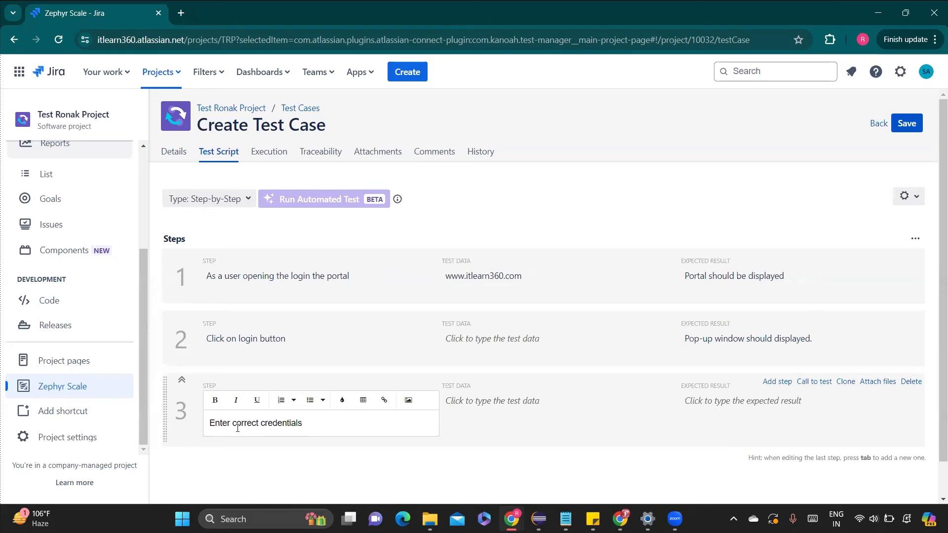
text(and)
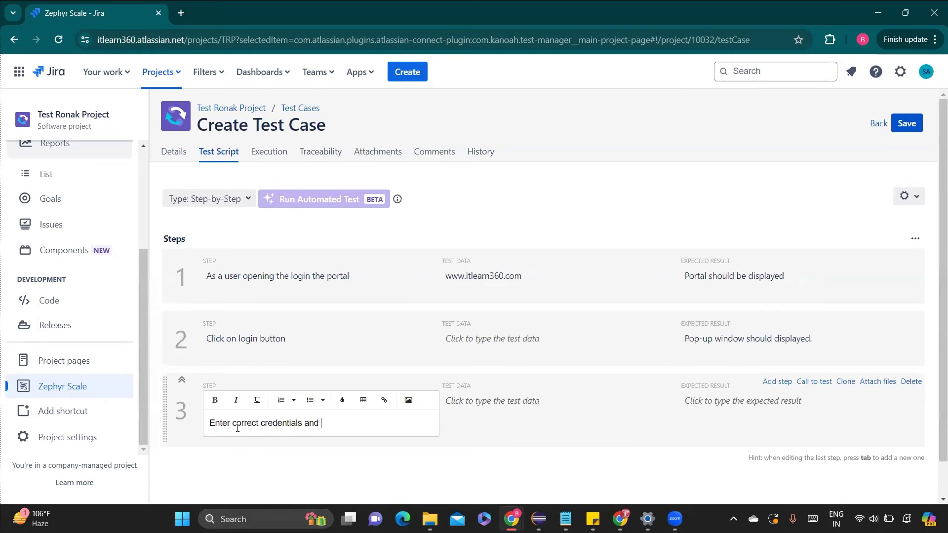
text(hit log)
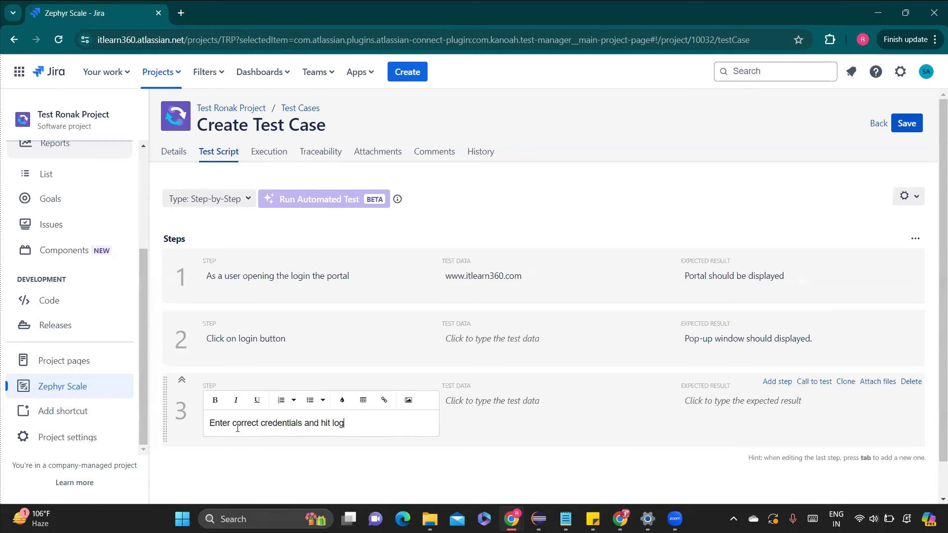
text(in button)
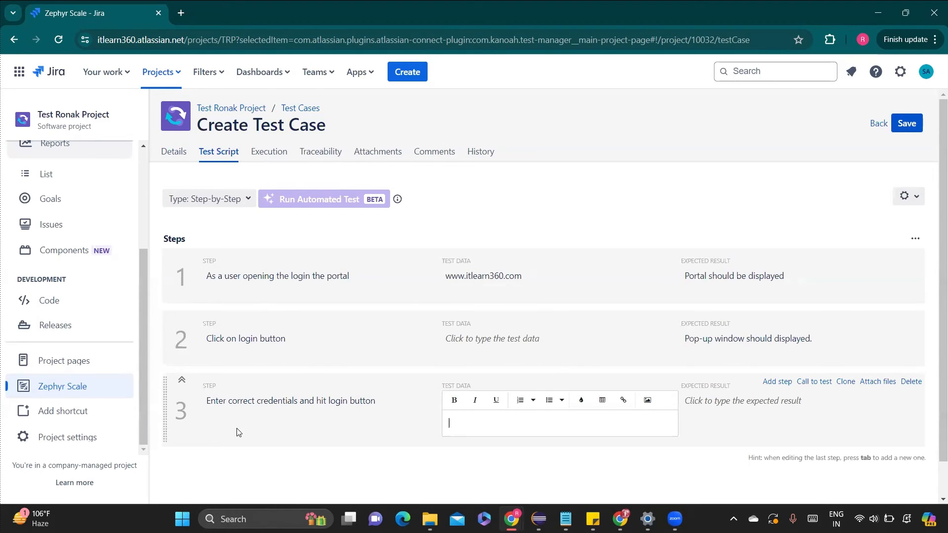
text(usern)
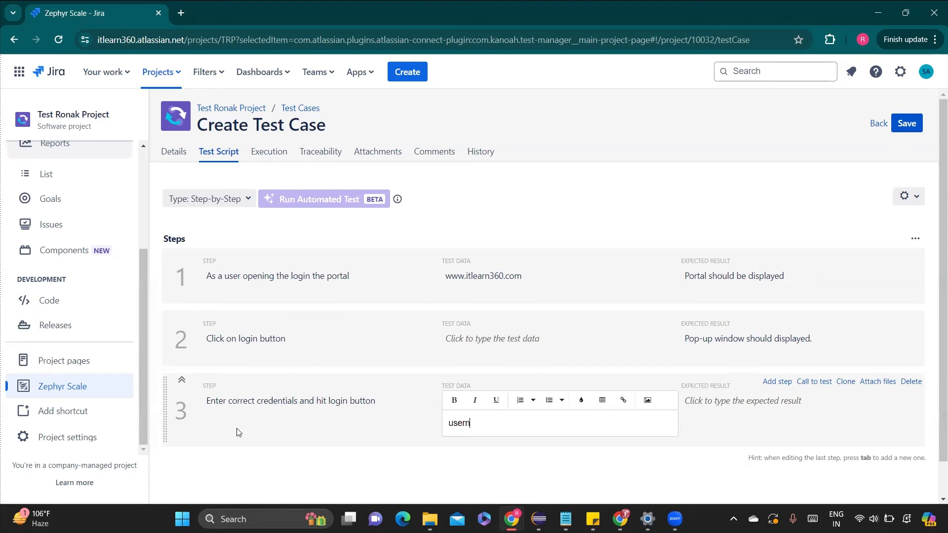
text(ame-)
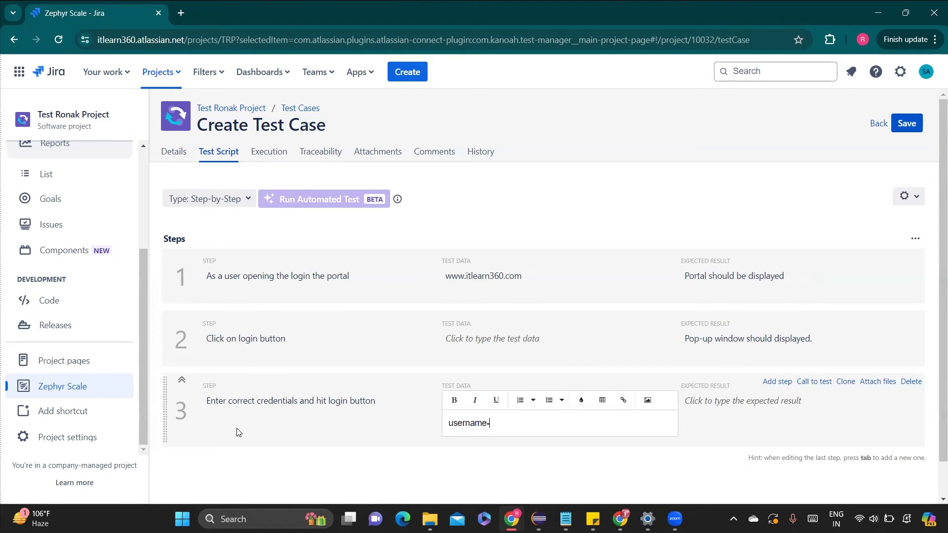
text(Ro)
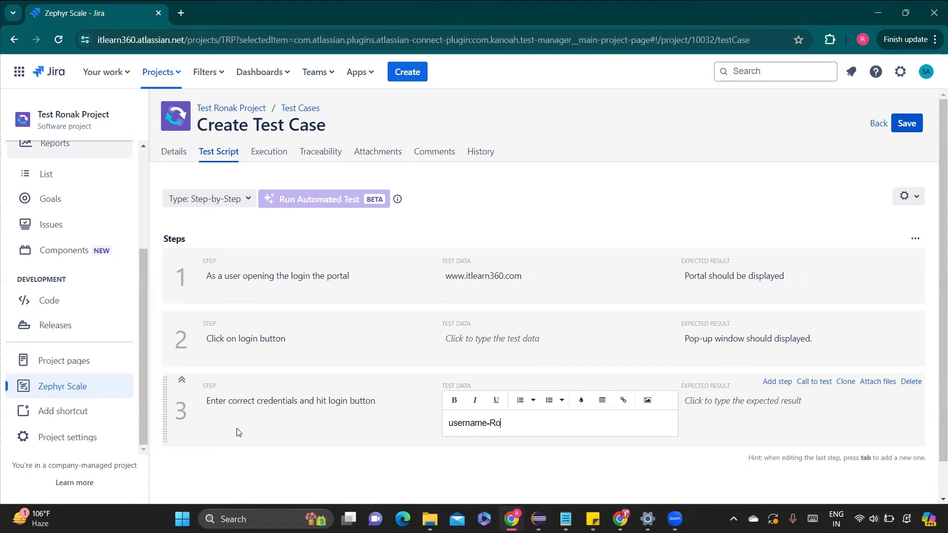
text(nak)
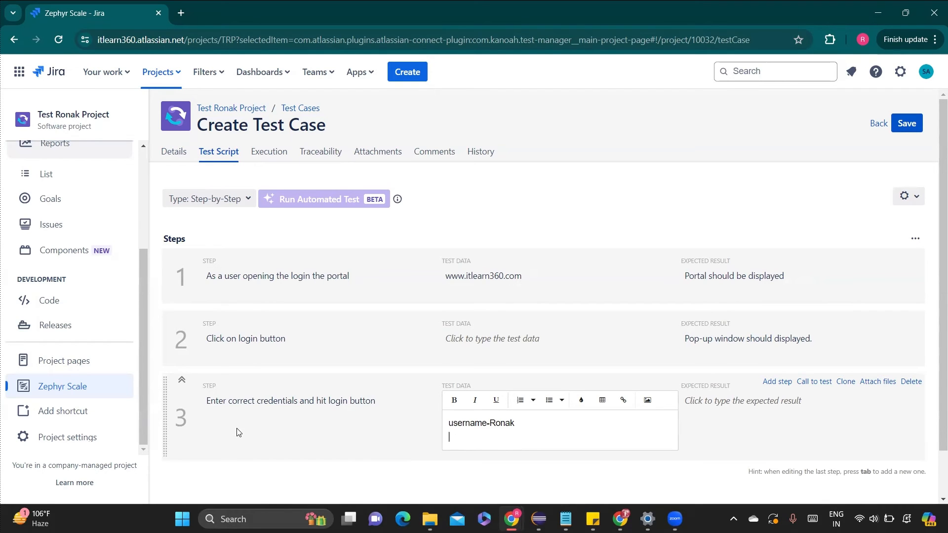
text(passw)
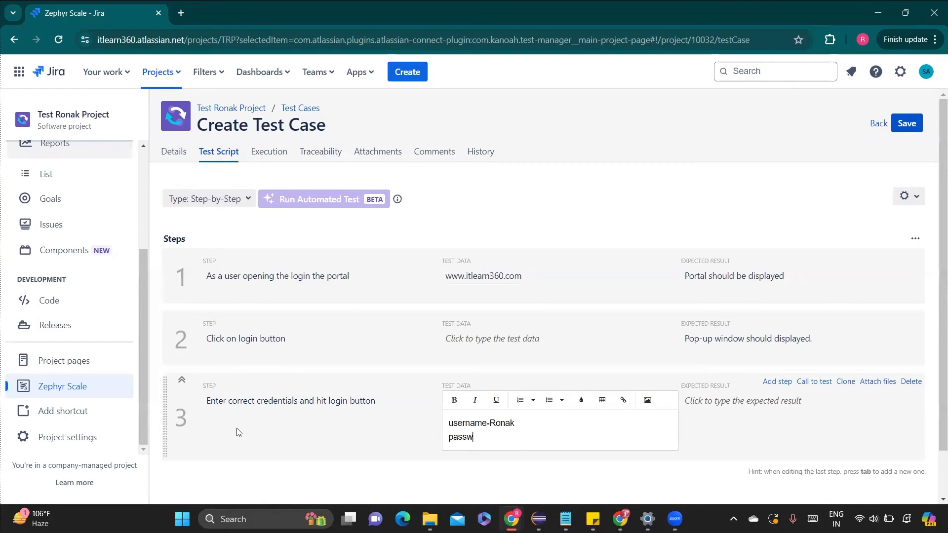
text(ord-)
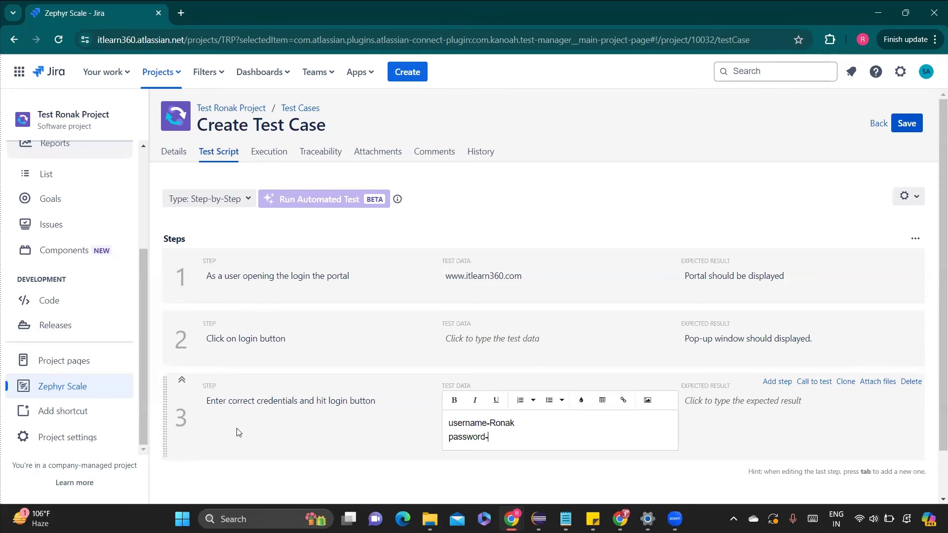
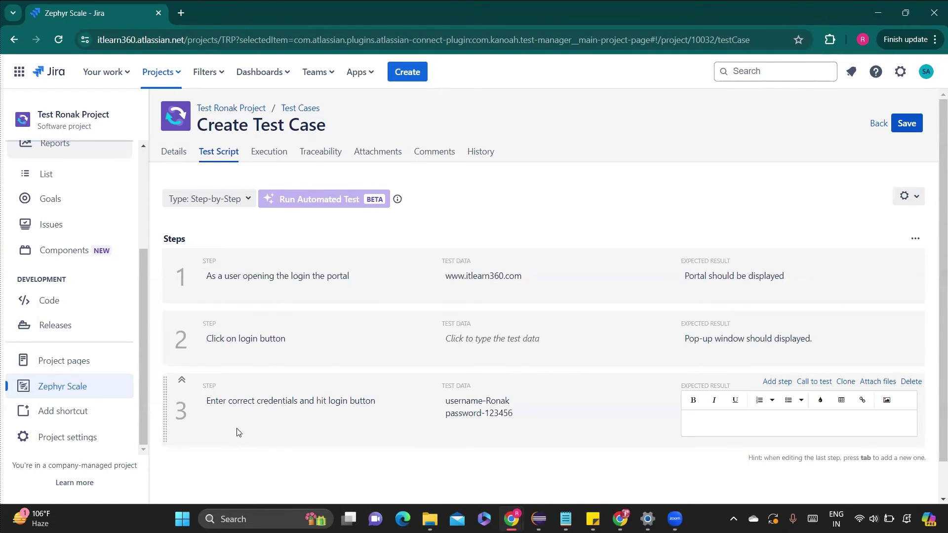
Step: Set step 3 expected result to 'User should able to login'
text(As a use)
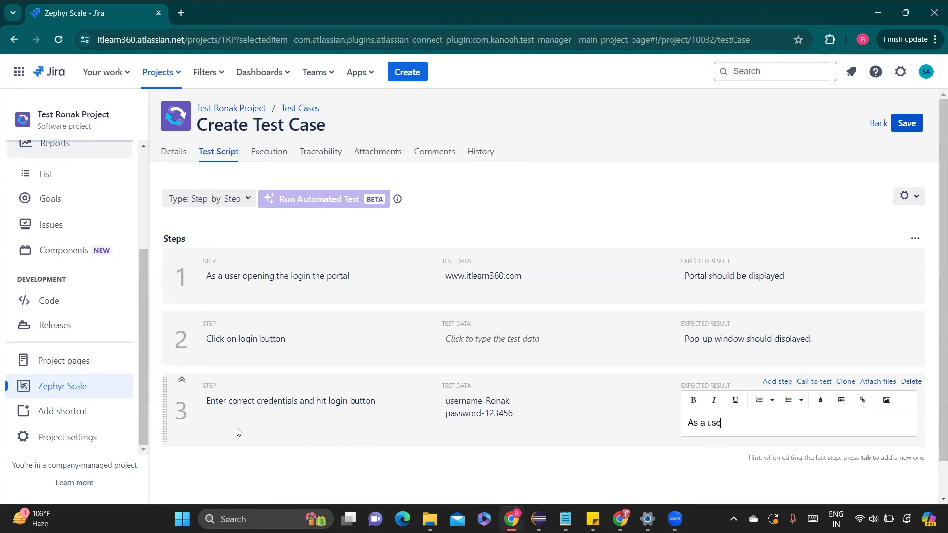
text(r)
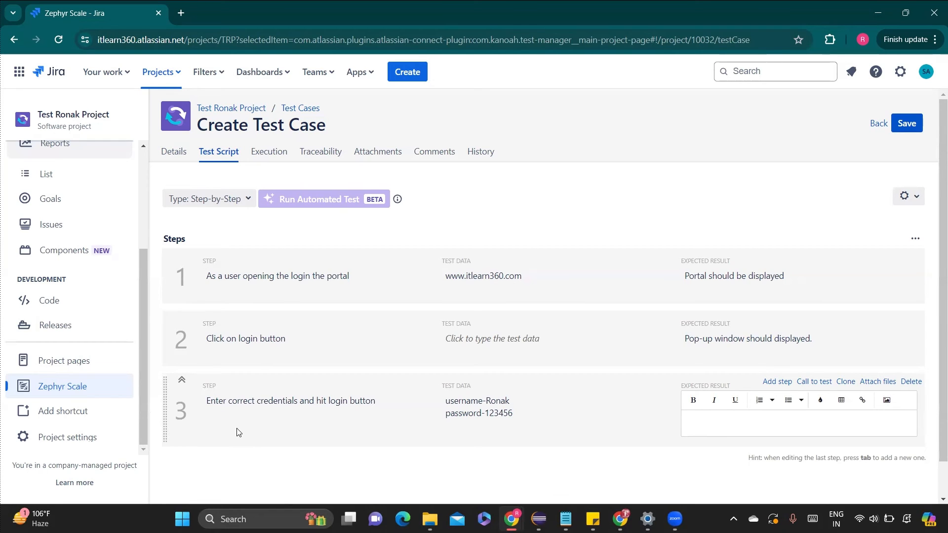
text(User)
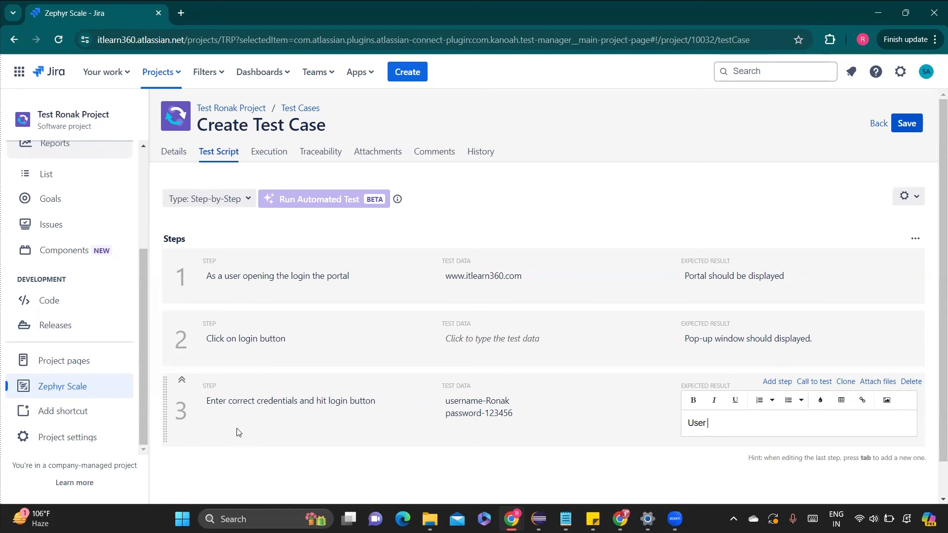
text(should)
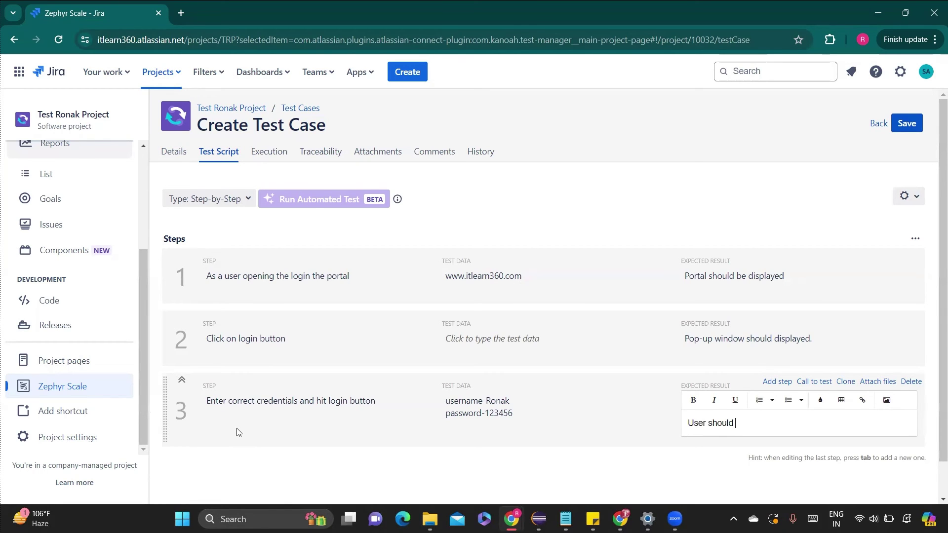
text(able t)
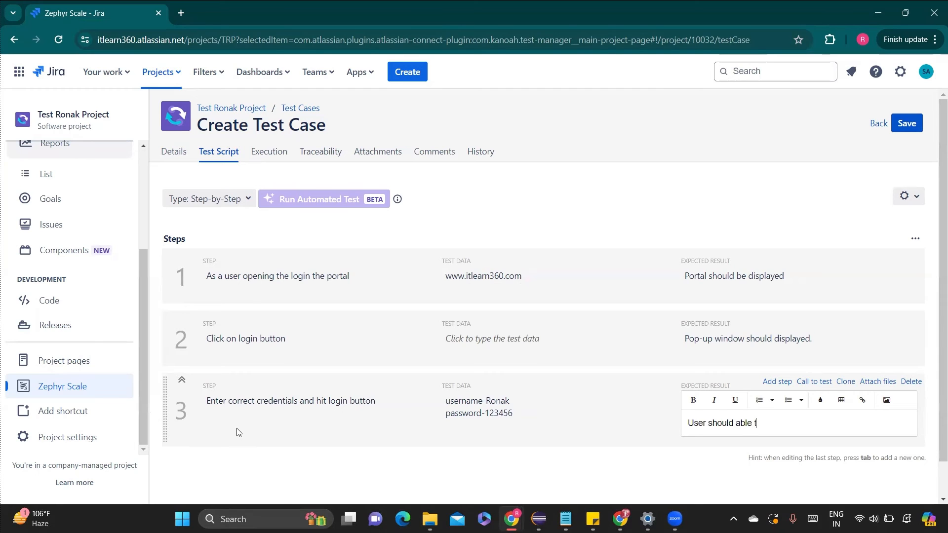
text(o login.)
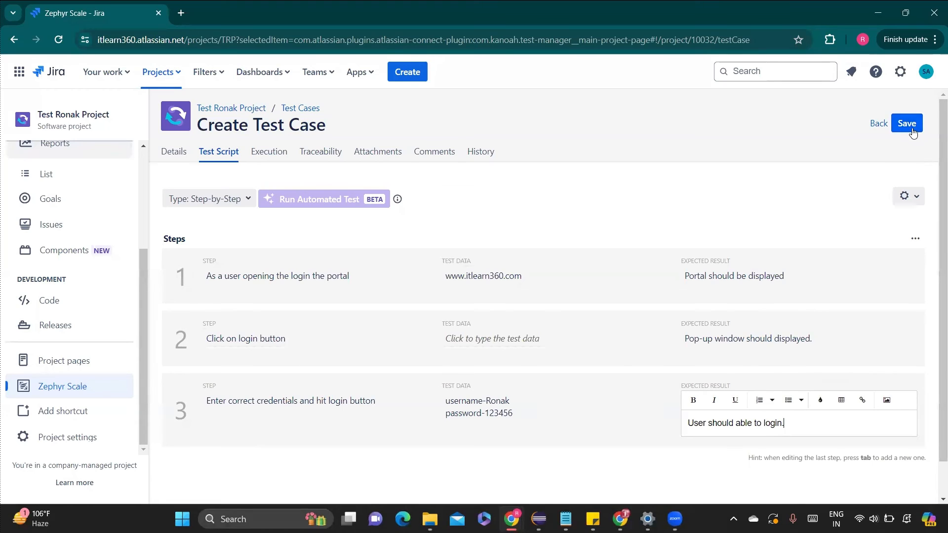
Step: Save the new test case, creating TRP-T2
click(906, 123)
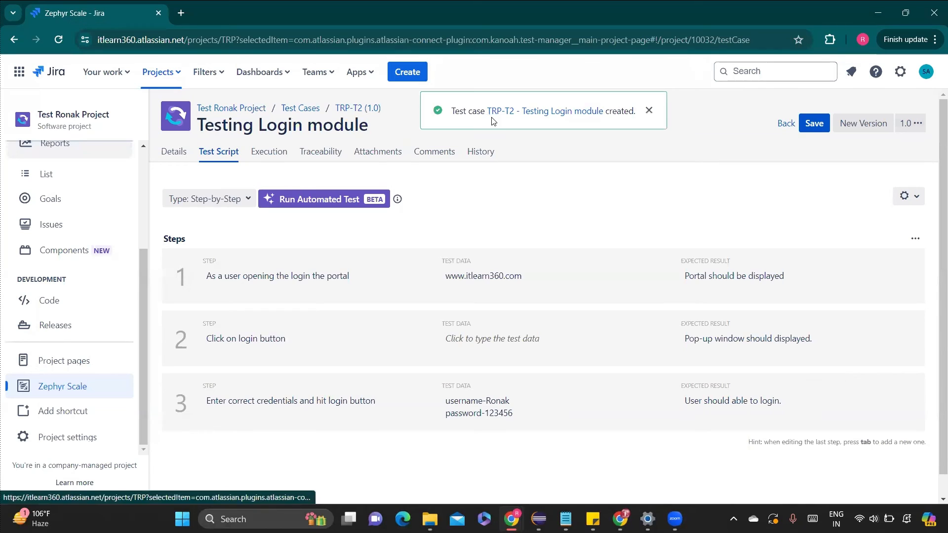
mouse_move(507, 120)
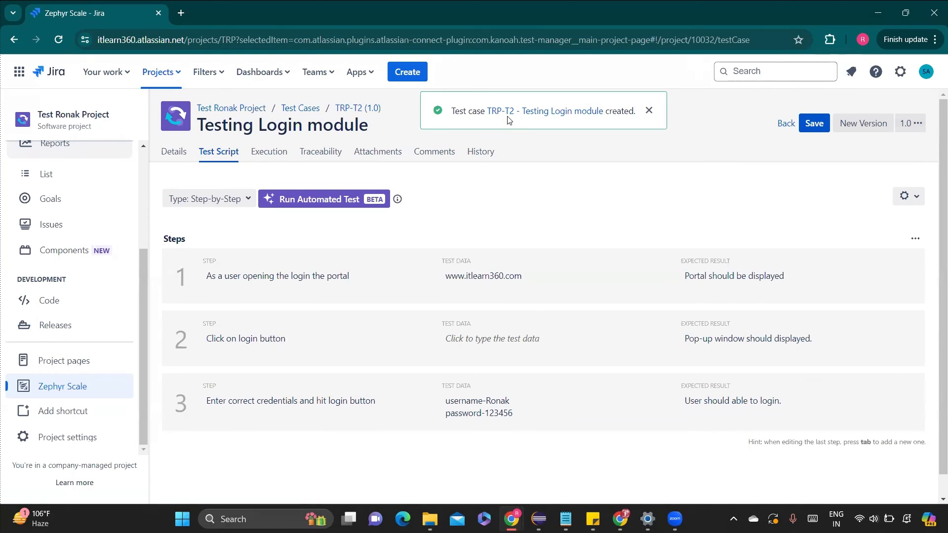
mouse_move(545, 111)
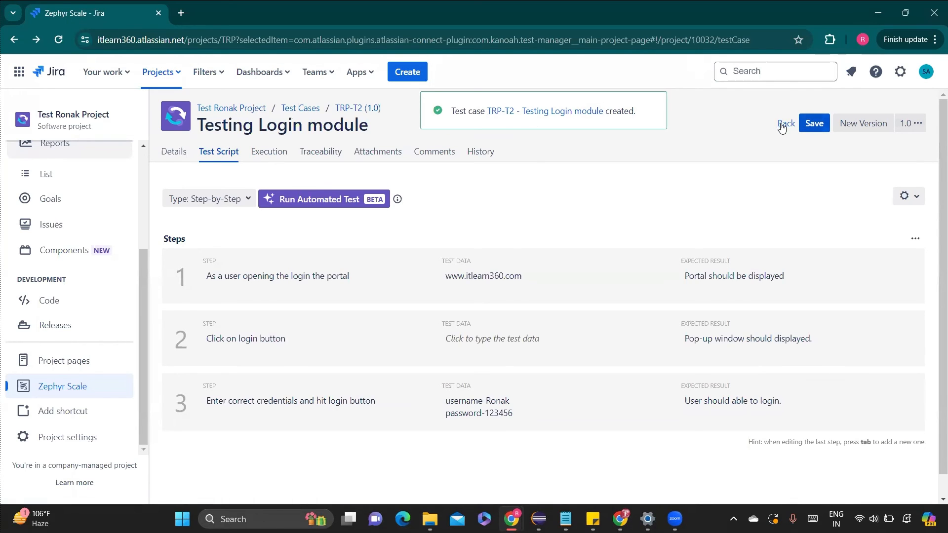
Step: Go back to the Test Cases list showing TRP-T2 and TRP-T1
click(785, 123)
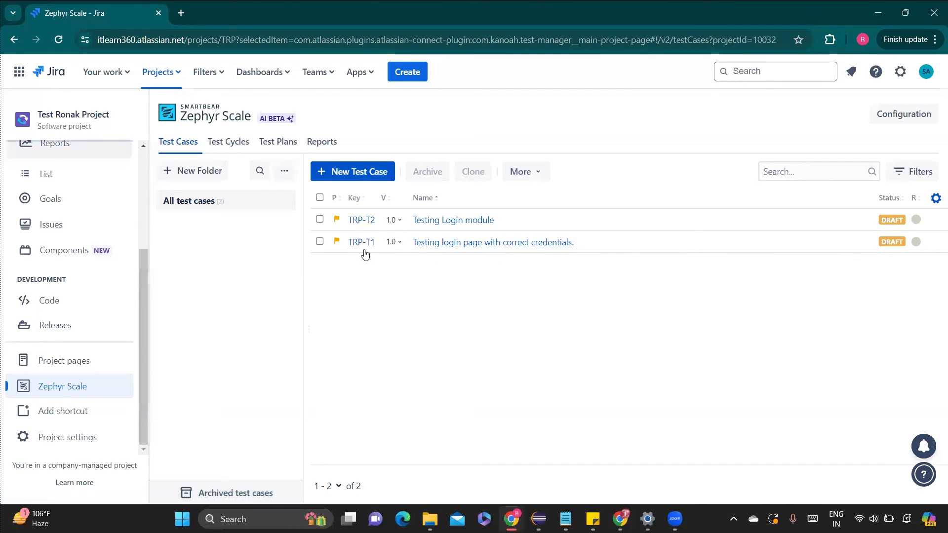
mouse_move(393, 219)
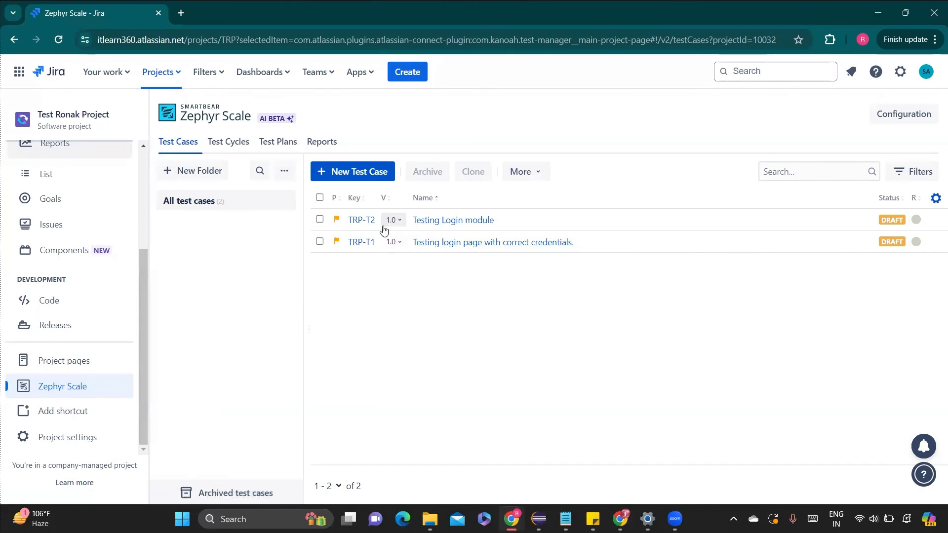
mouse_move(452, 220)
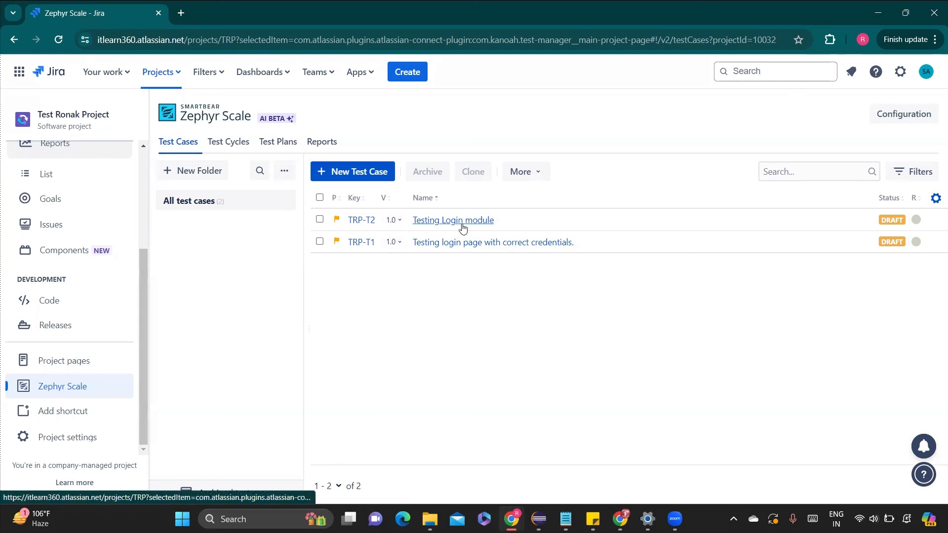
mouse_move(466, 245)
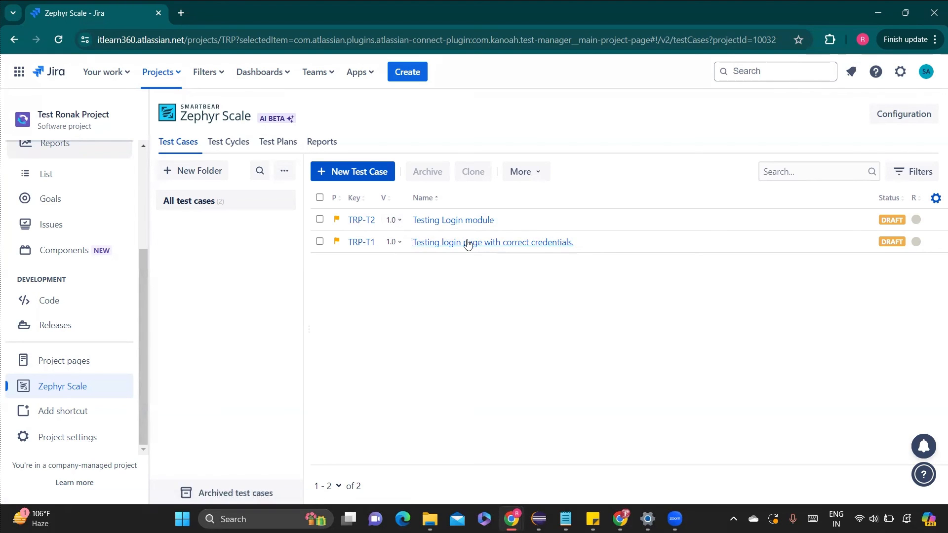
mouse_move(452, 220)
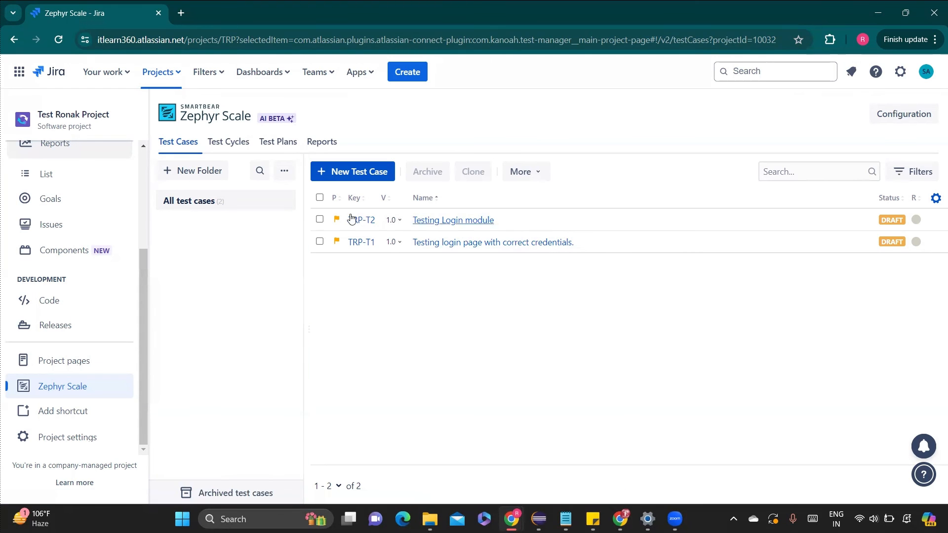
mouse_move(361, 220)
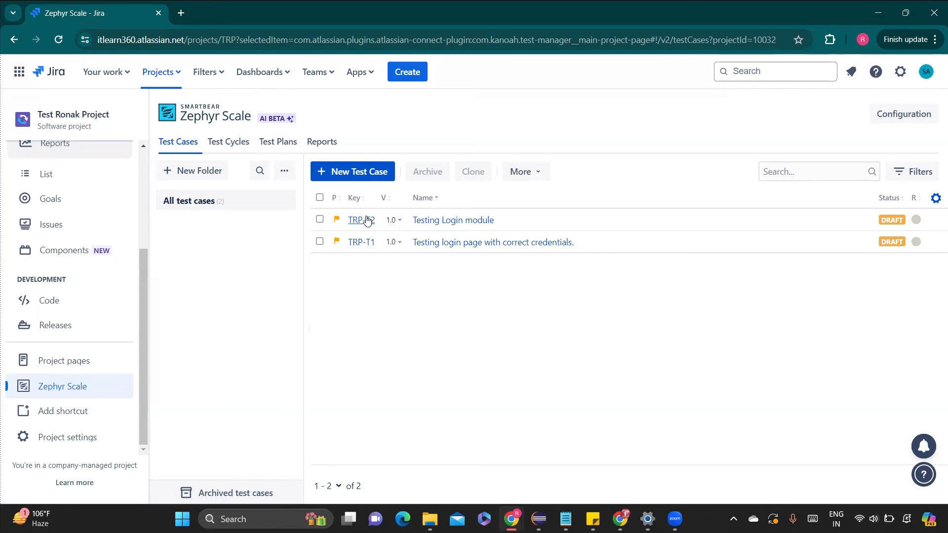
Step: Open TRP-T2 from the list and save it again
click(360, 219)
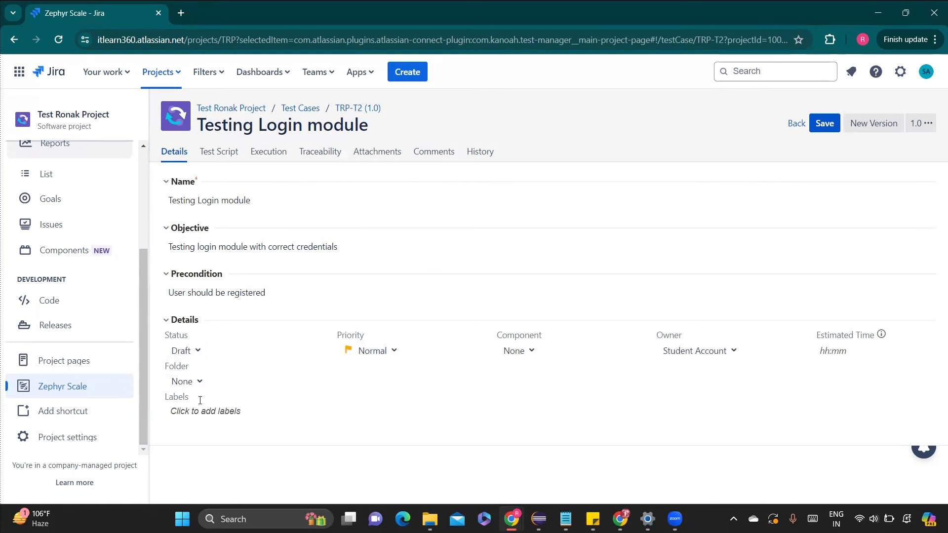
mouse_move(219, 152)
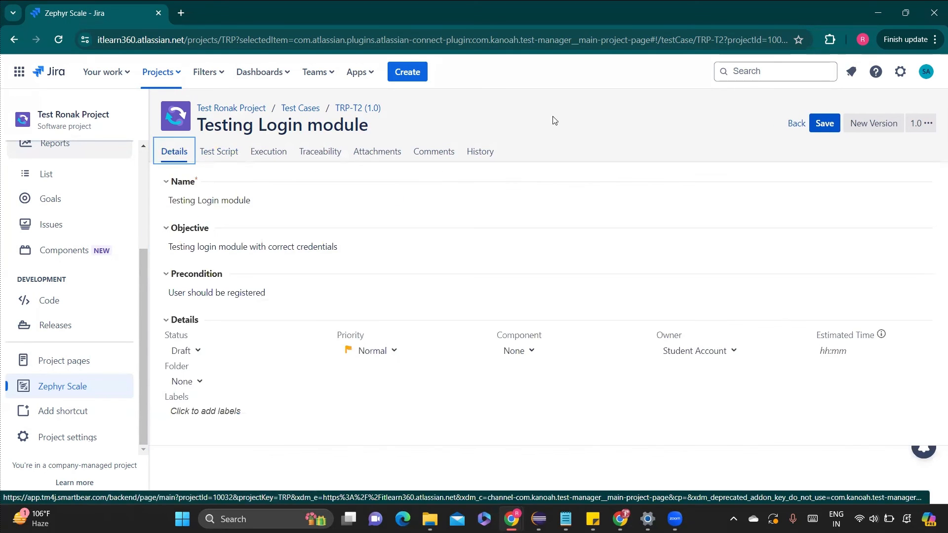
click(823, 123)
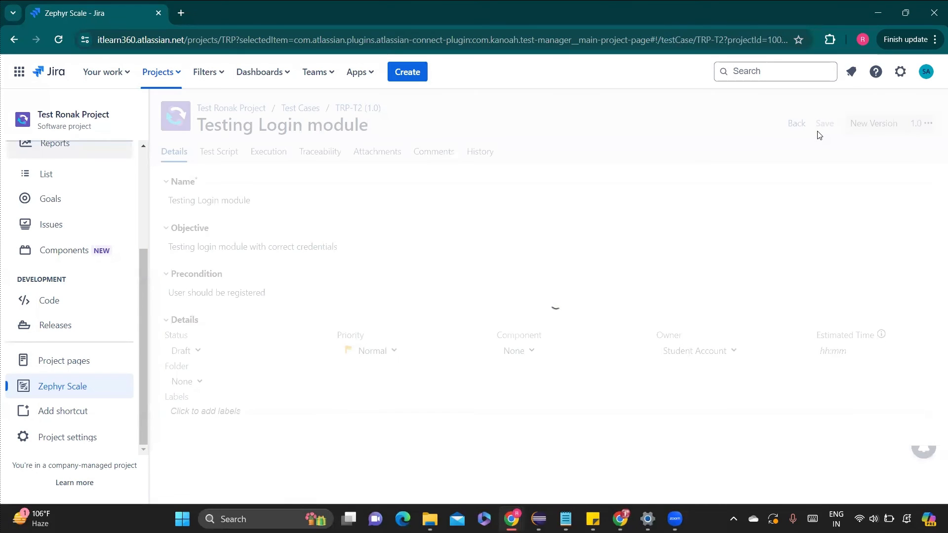
click(824, 123)
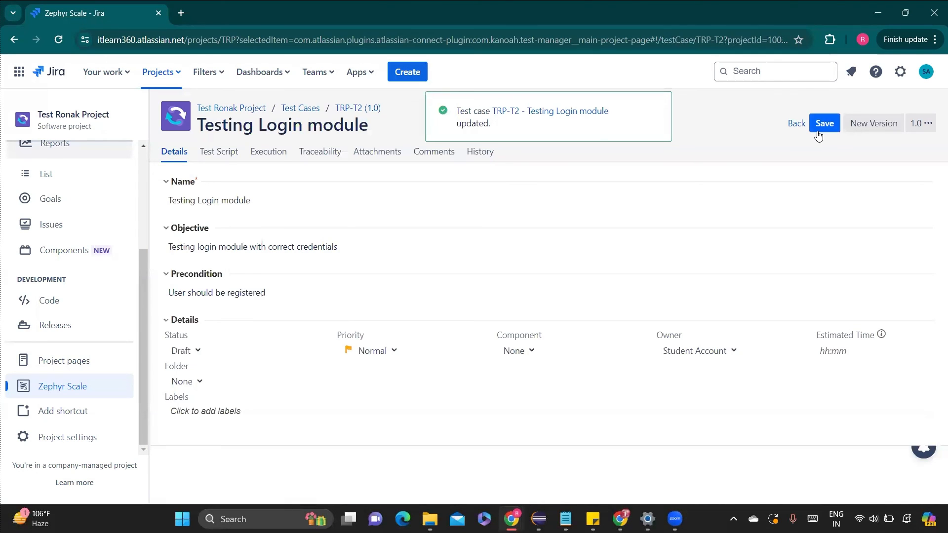